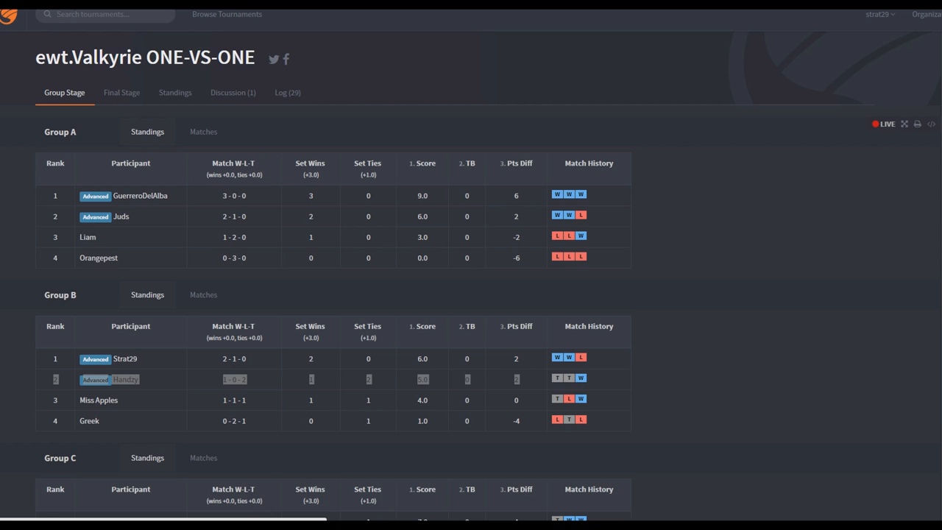
mouse_move(665, 220)
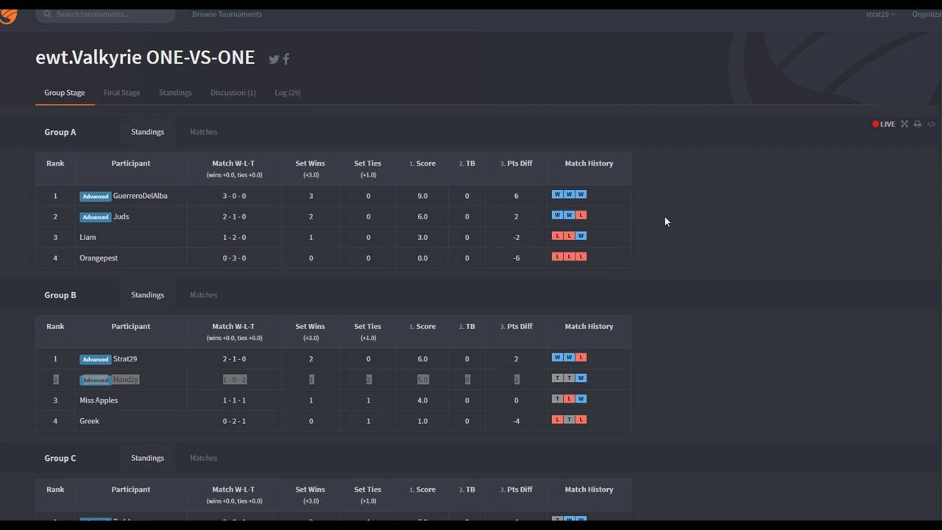
mouse_move(676, 203)
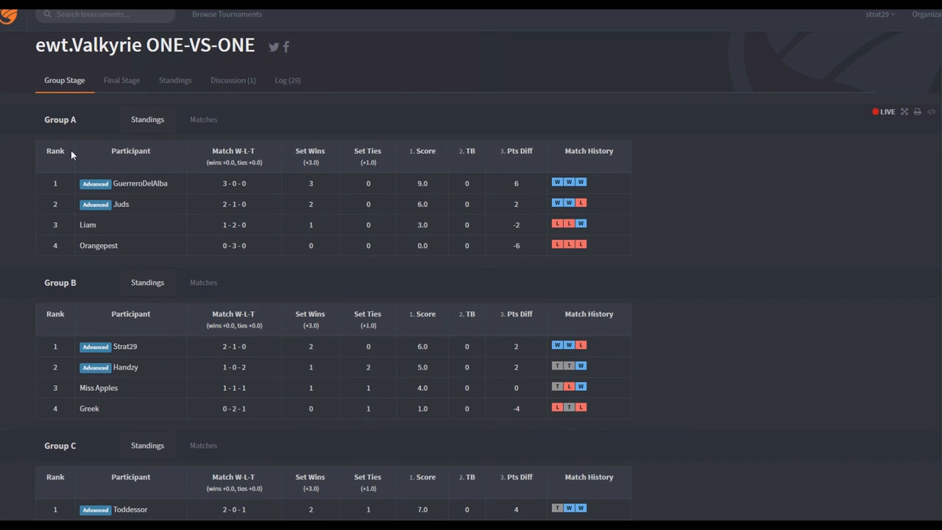
mouse_move(353, 109)
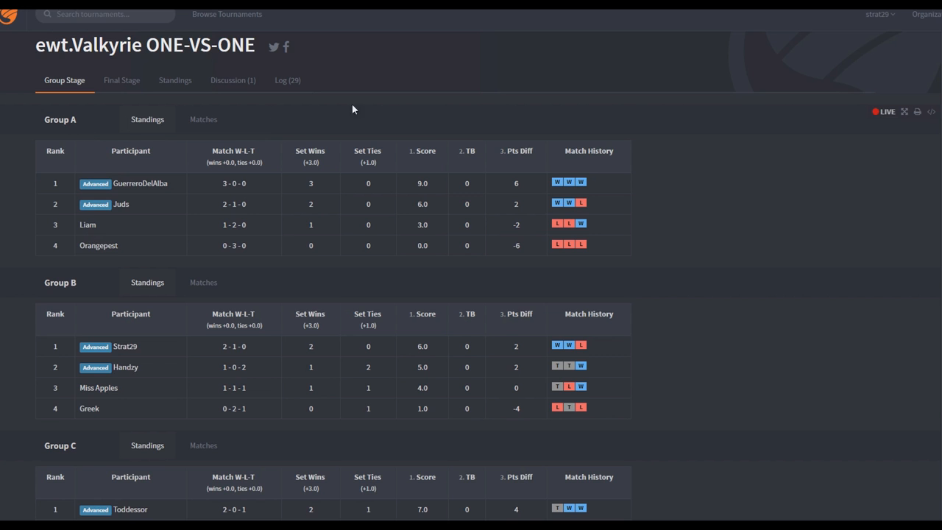
mouse_move(576, 150)
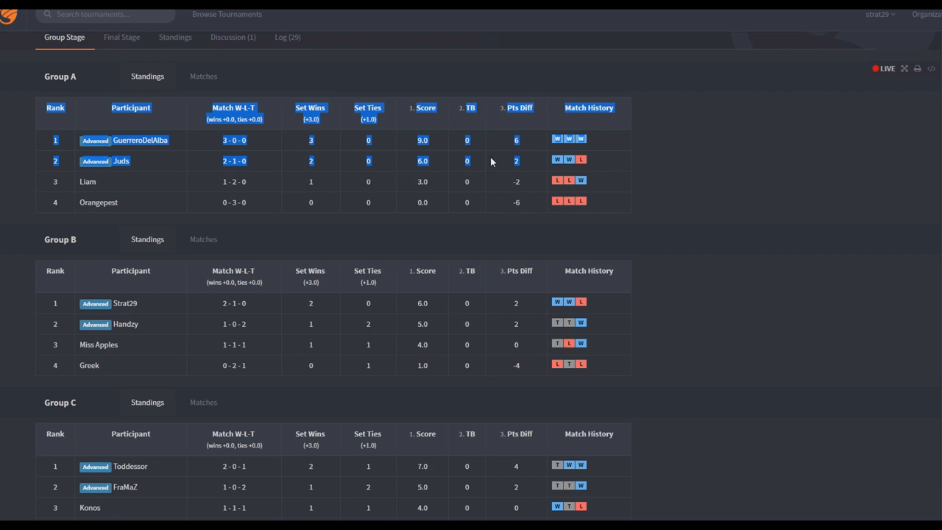
Scroll through the ValkyrieFinal1v1 tournament page to reach the bracket section
scroll(down, 3)
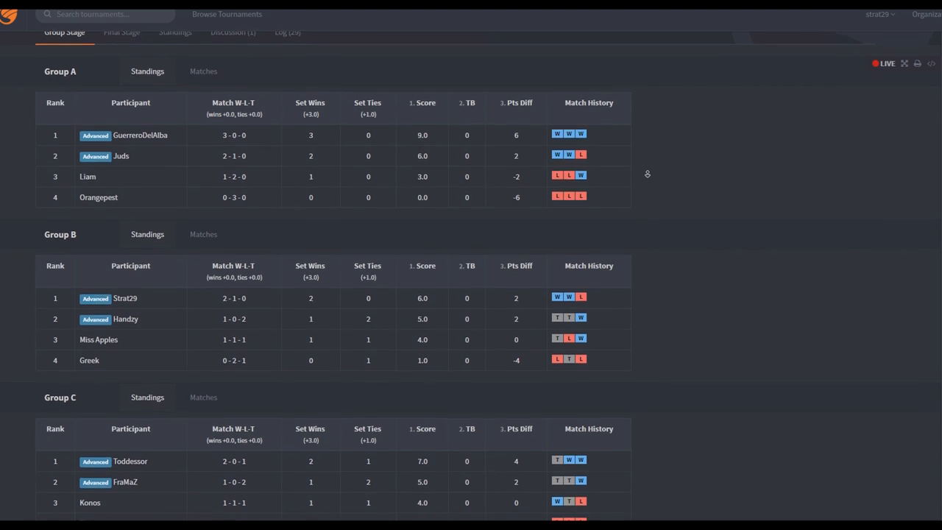
scroll(down, 3)
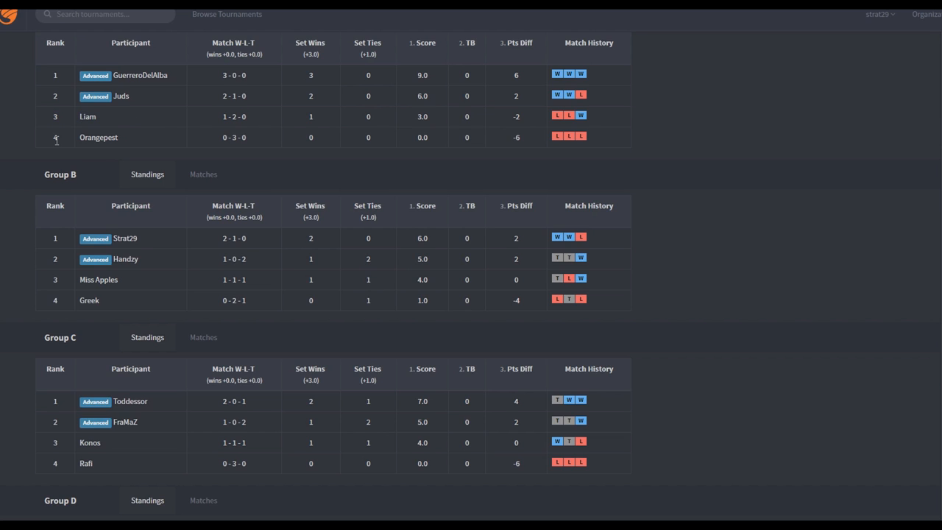
mouse_move(237, 133)
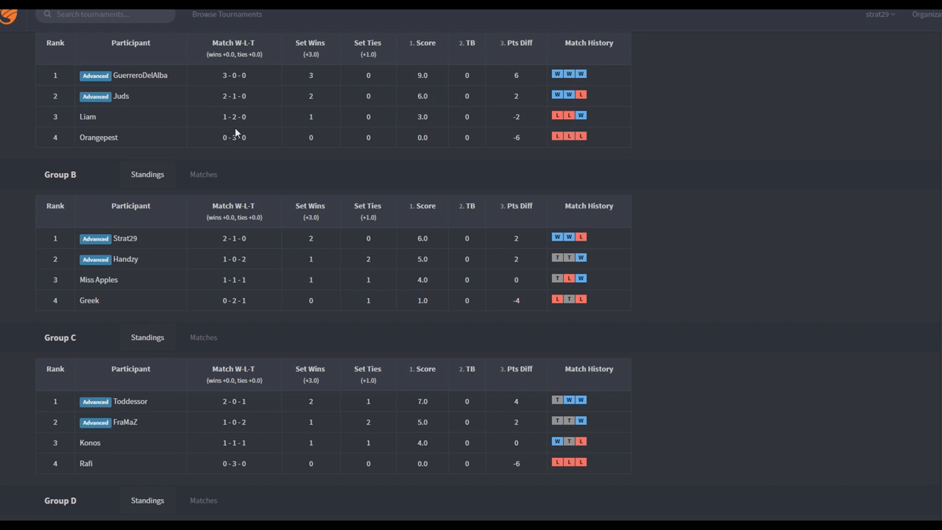
mouse_move(320, 130)
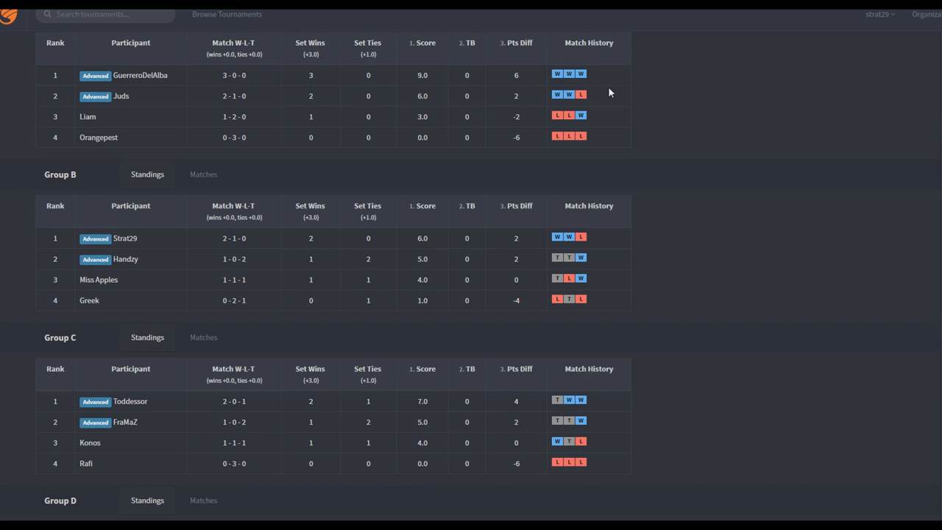
mouse_move(757, 126)
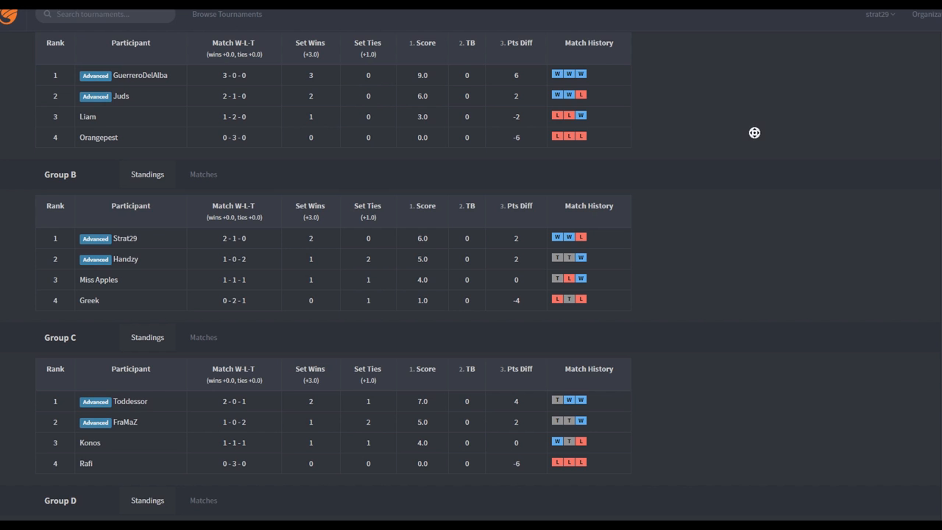
scroll(down, 3)
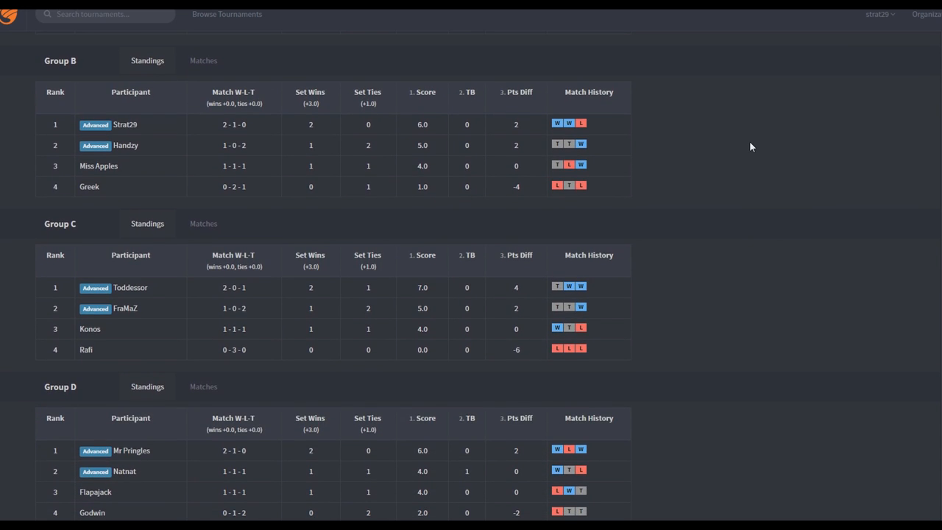
mouse_move(612, 146)
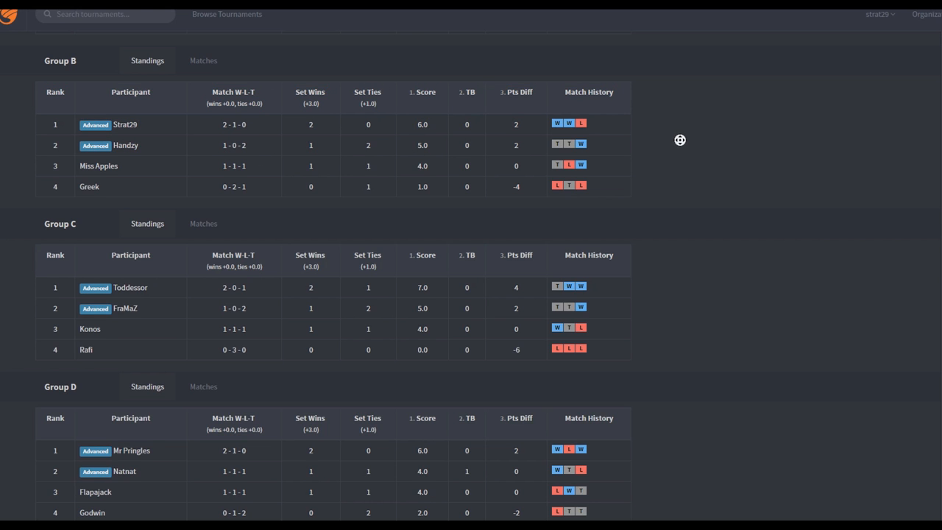
scroll(up, 3)
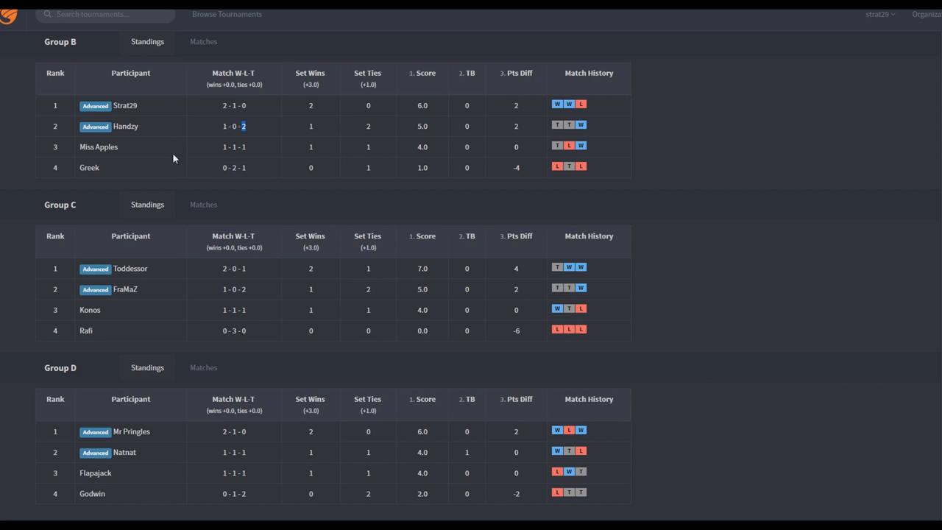
mouse_move(270, 160)
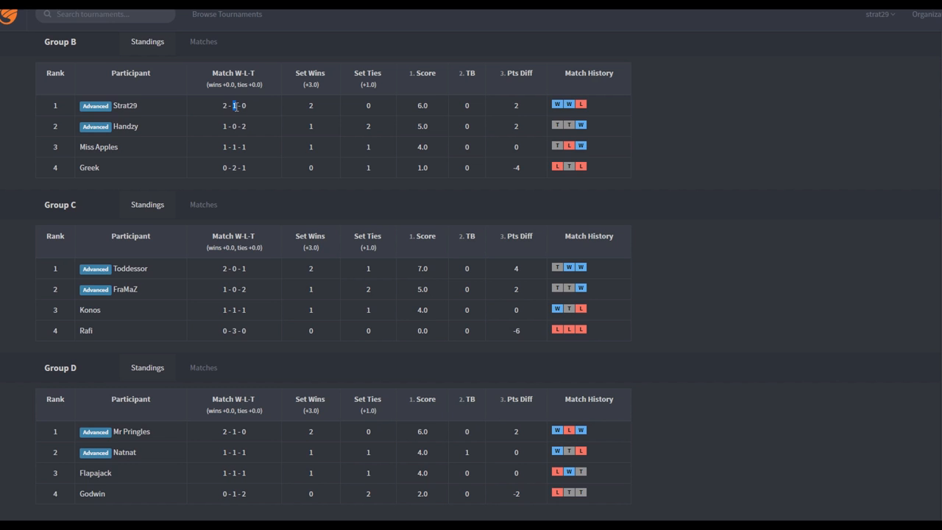
mouse_move(562, 135)
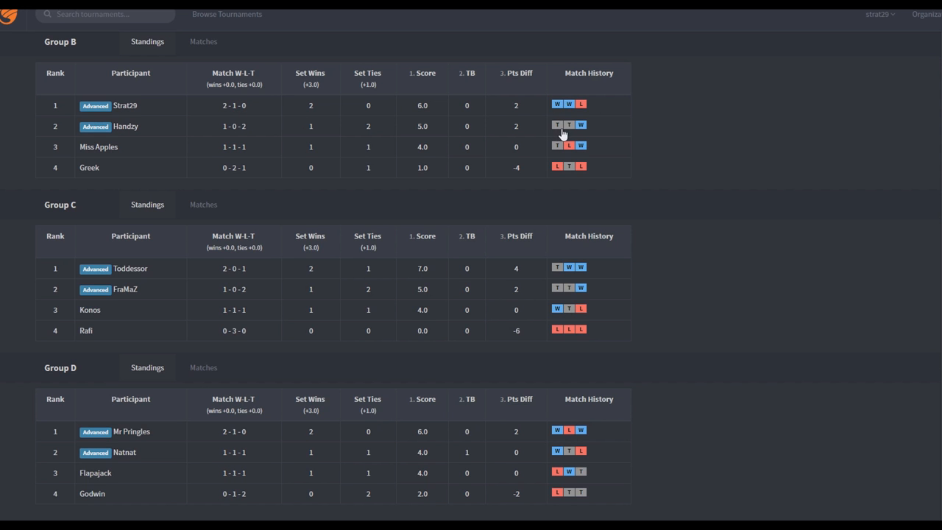
scroll(down, 3)
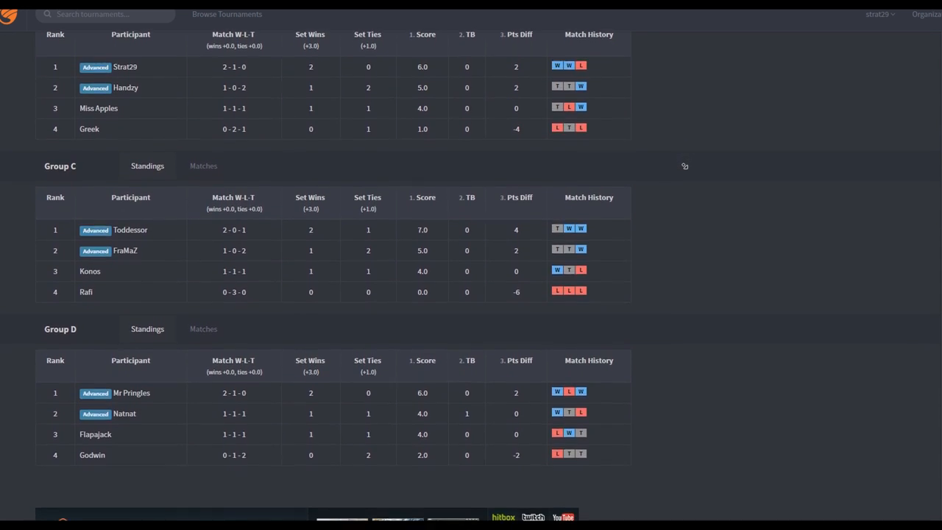
scroll(up, 3)
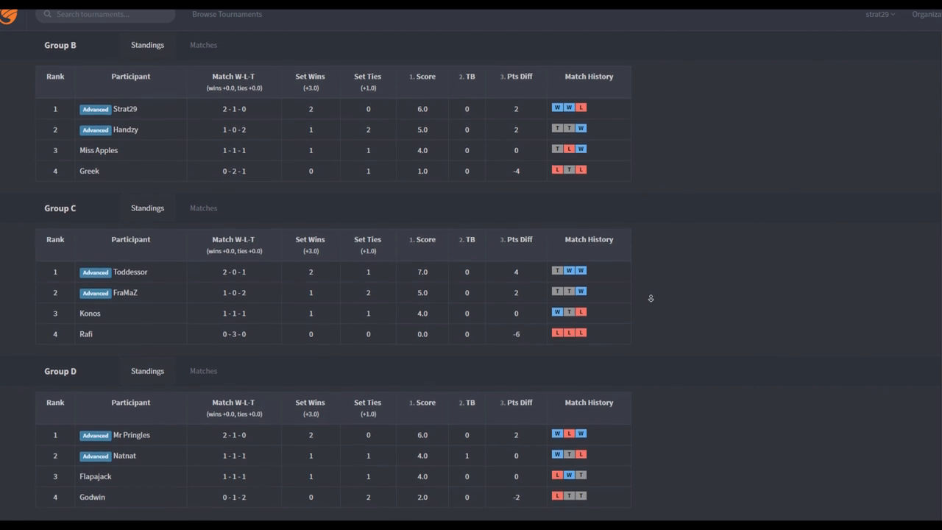
scroll(up, 3)
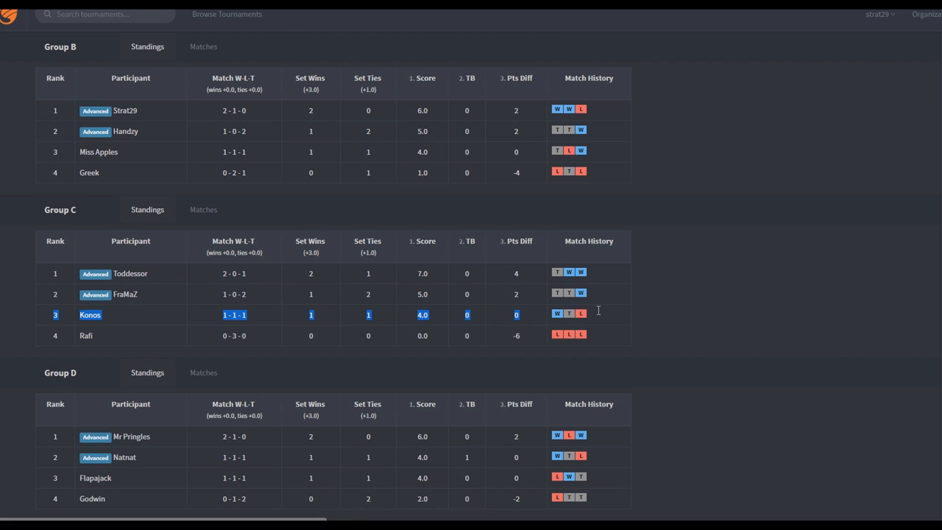
mouse_move(153, 304)
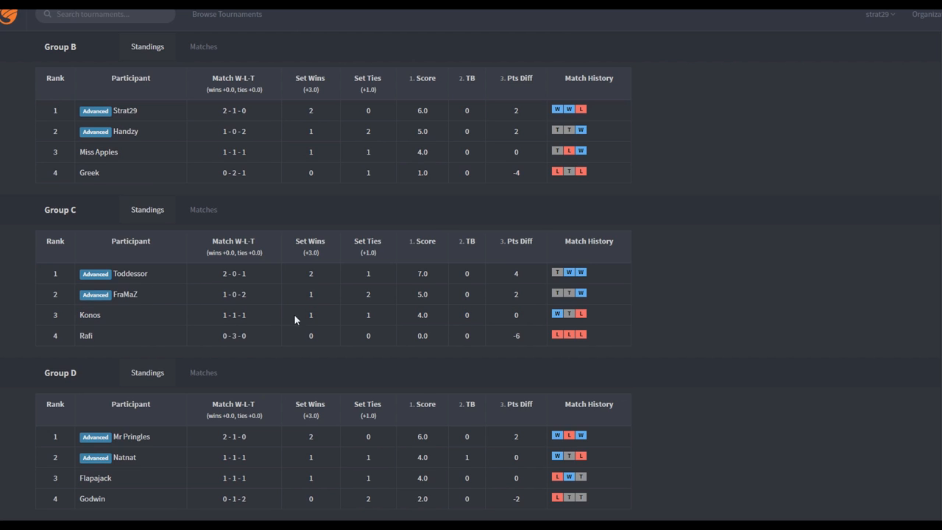
mouse_move(751, 283)
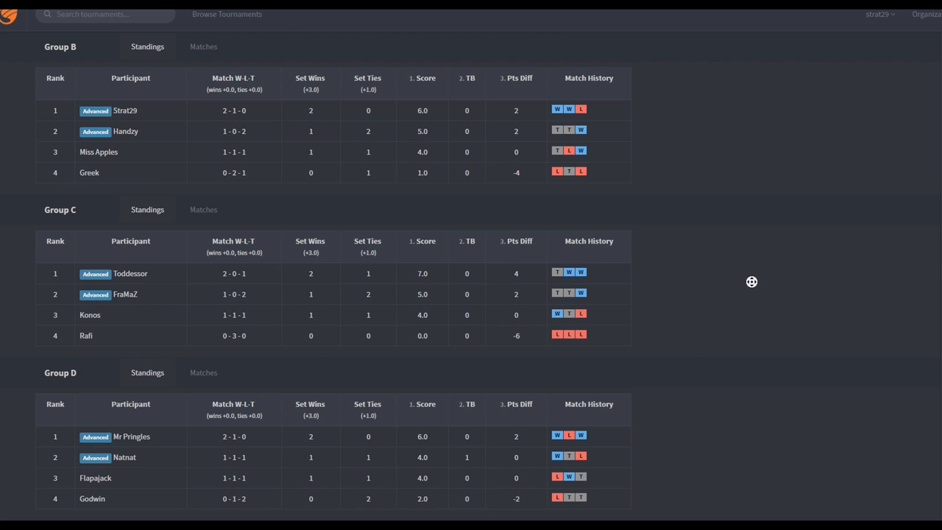
scroll(down, 3)
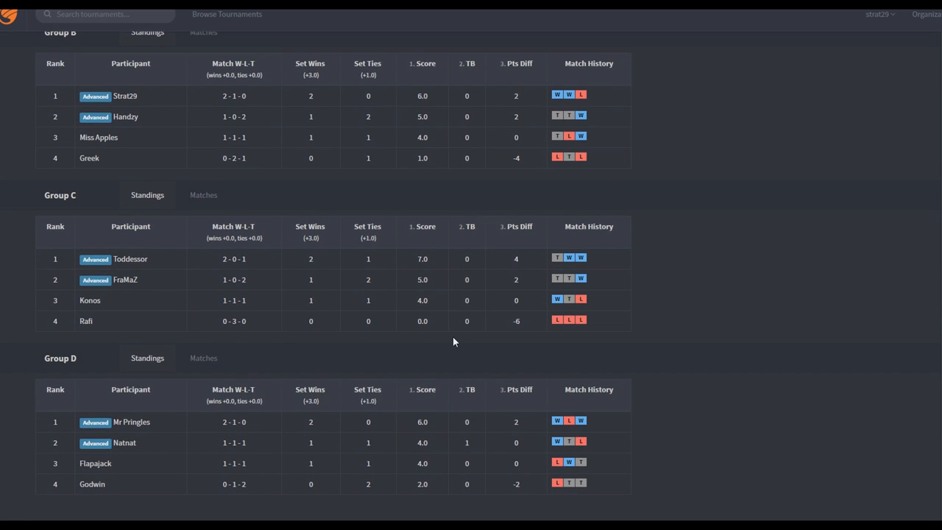
mouse_move(660, 318)
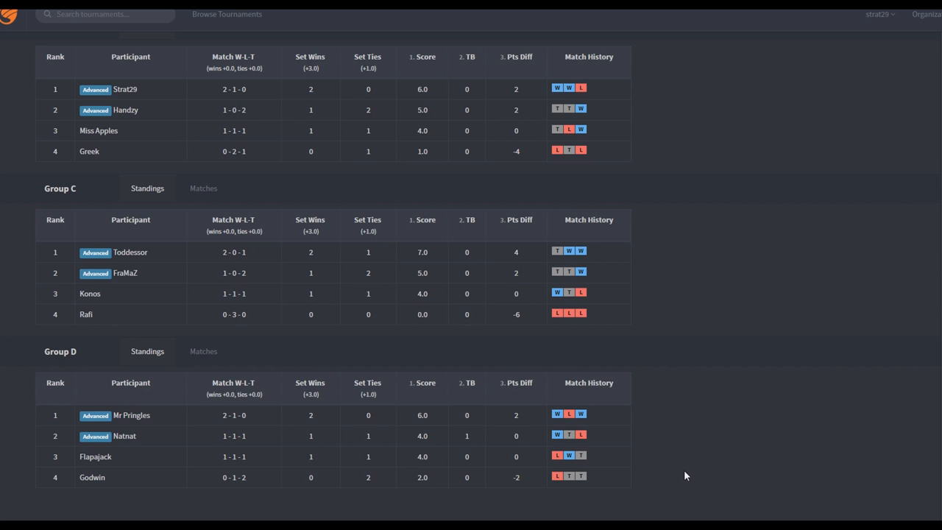
mouse_move(210, 426)
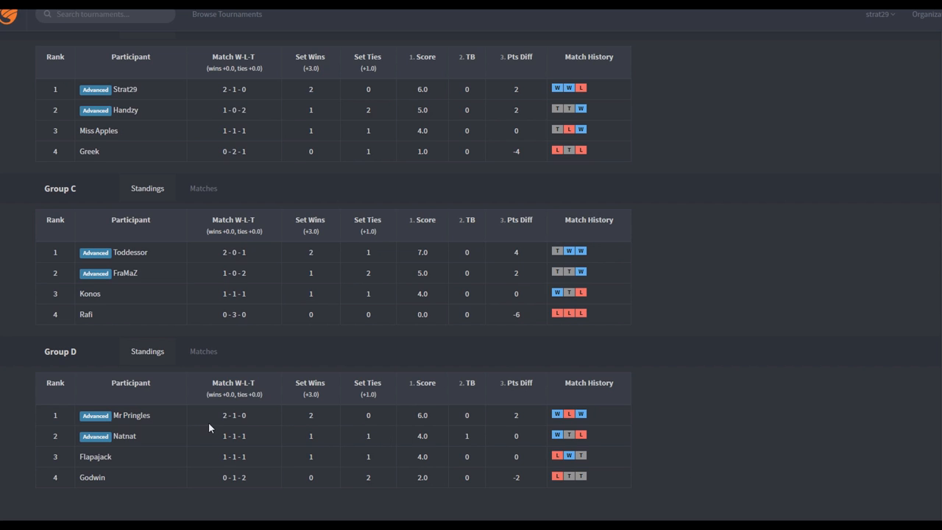
mouse_move(209, 429)
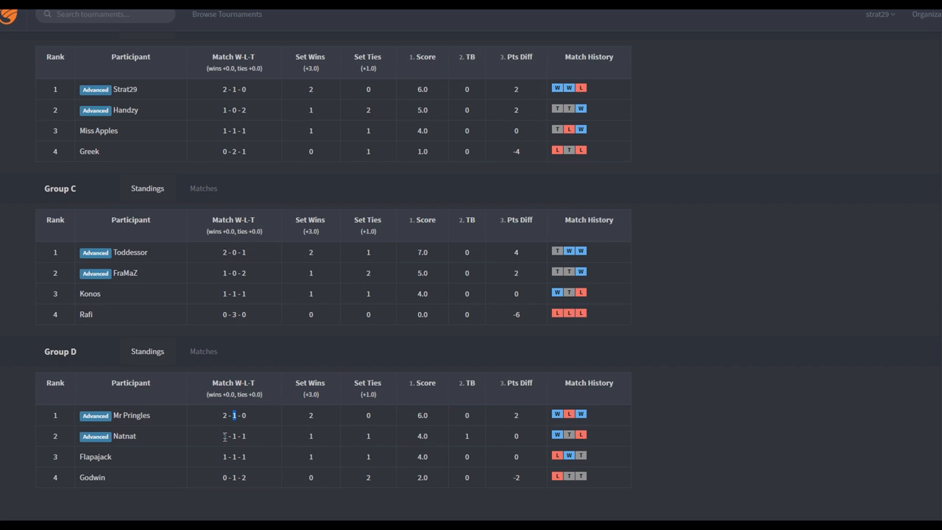
mouse_move(164, 426)
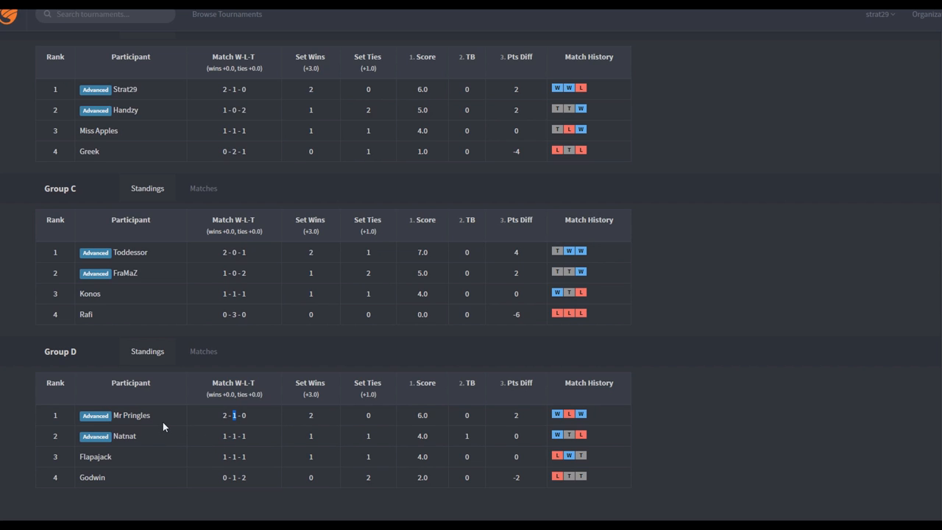
Bring up the single-elimination bracket preview with its four Round 1 matches, including GuerreroDelAlba vs Natnat
double_click(120, 435)
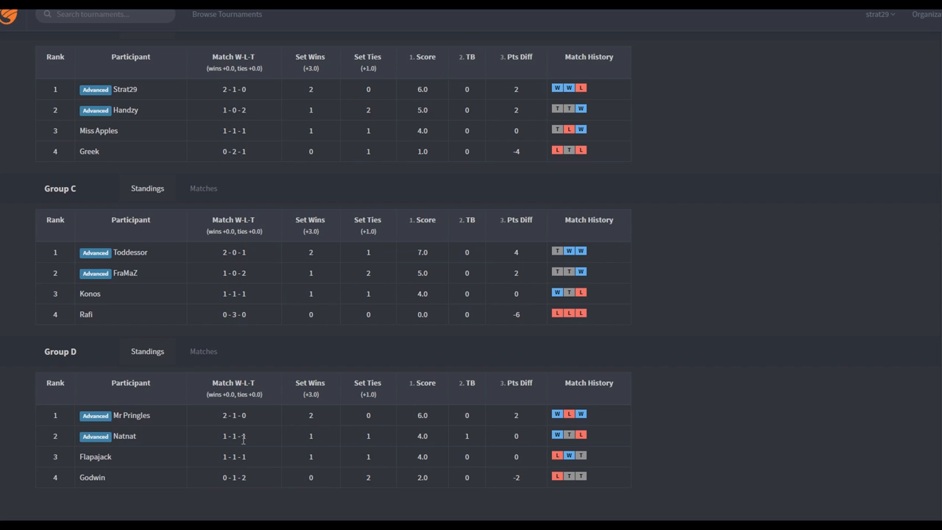
mouse_move(247, 448)
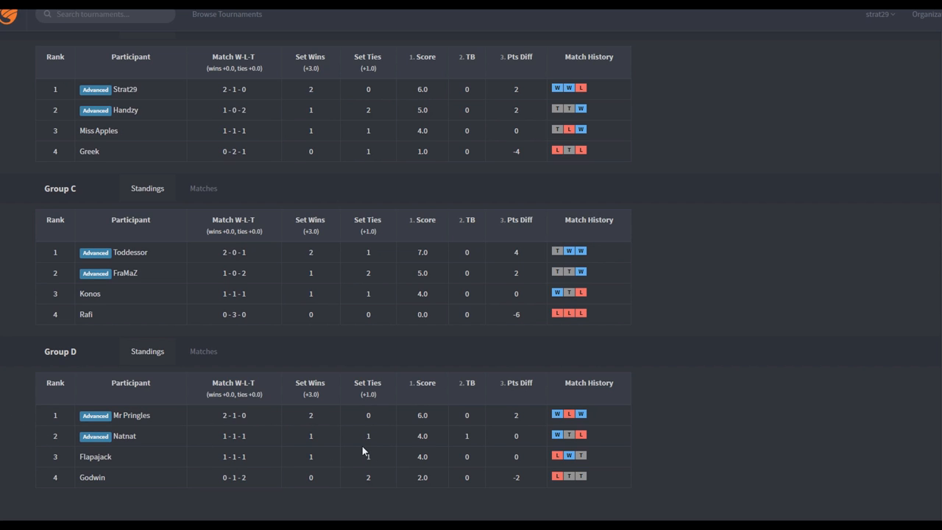
mouse_move(608, 432)
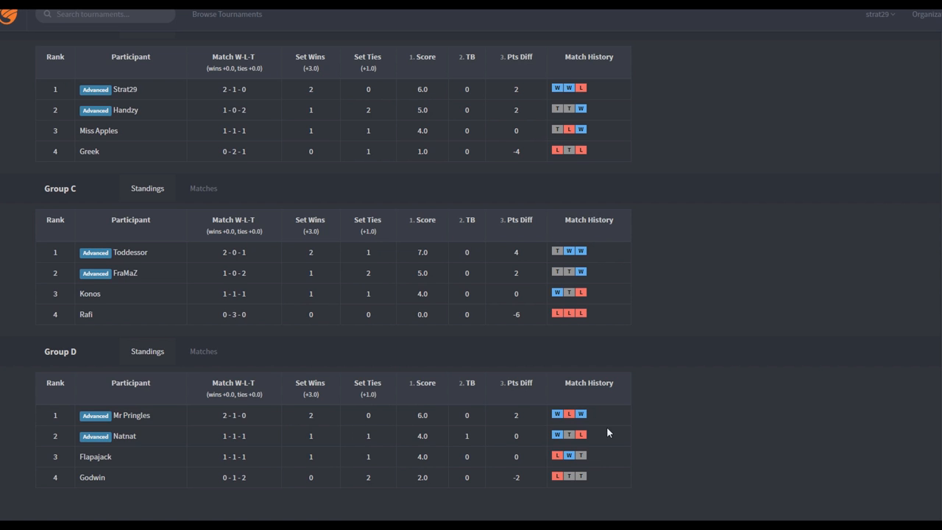
scroll(up, 3)
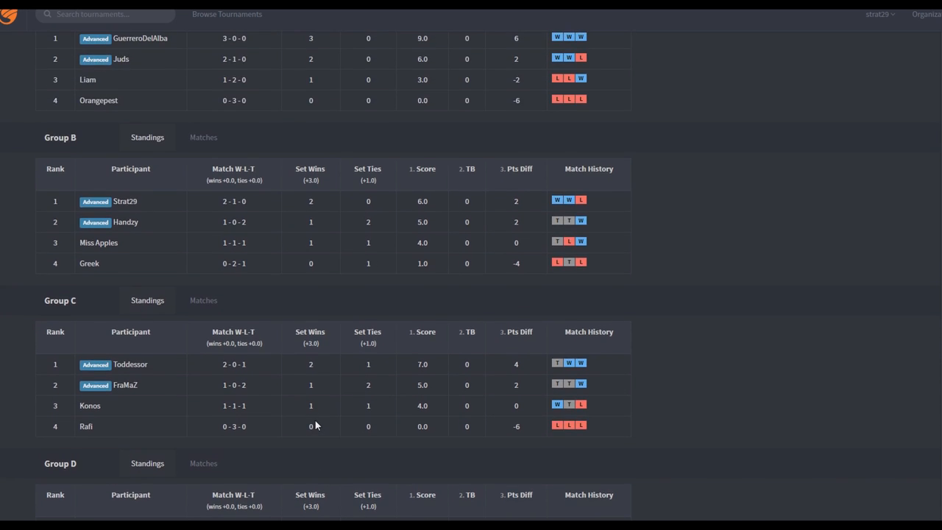
scroll(up, 3)
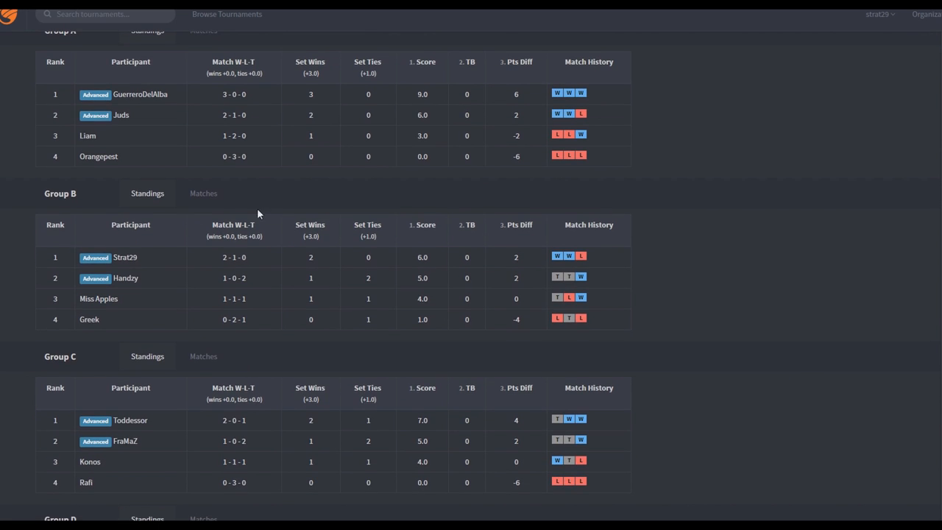
scroll(down, 3)
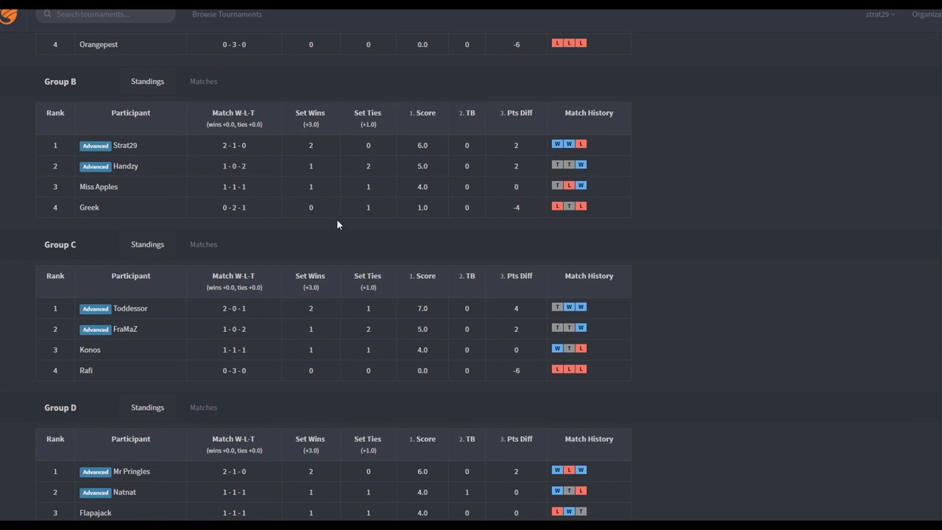
mouse_move(235, 185)
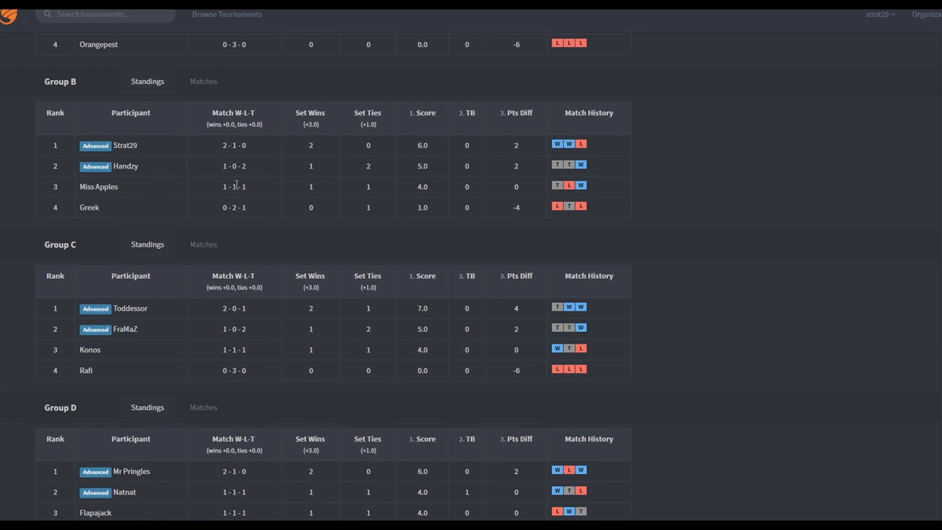
scroll(up, 3)
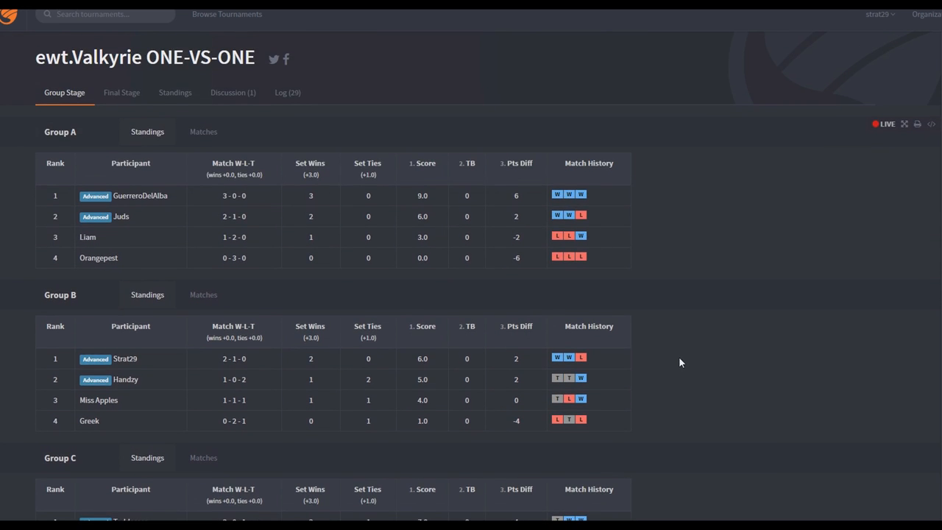
scroll(down, 3)
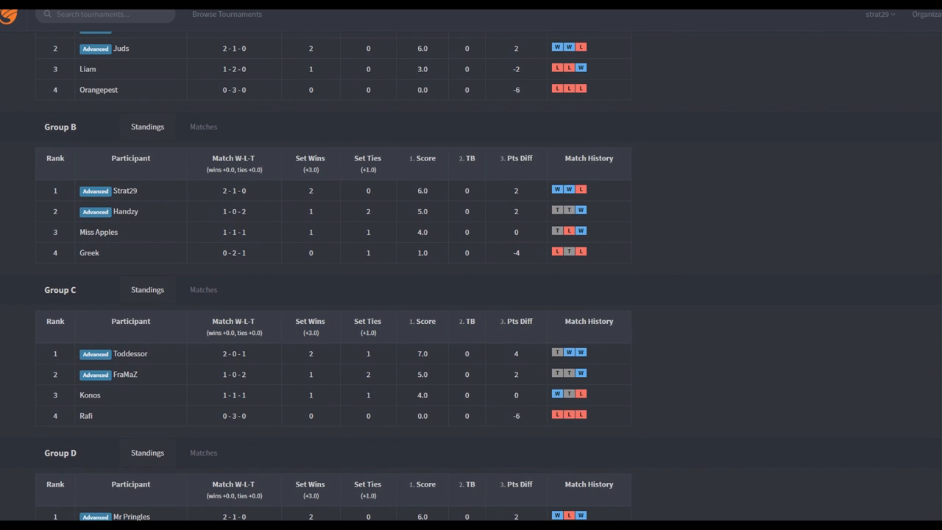
click(56, 53)
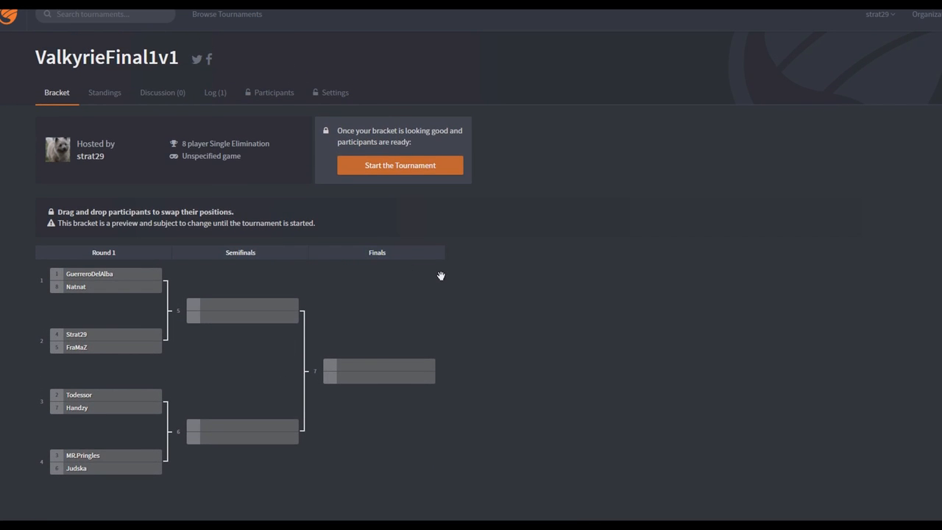
mouse_move(477, 282)
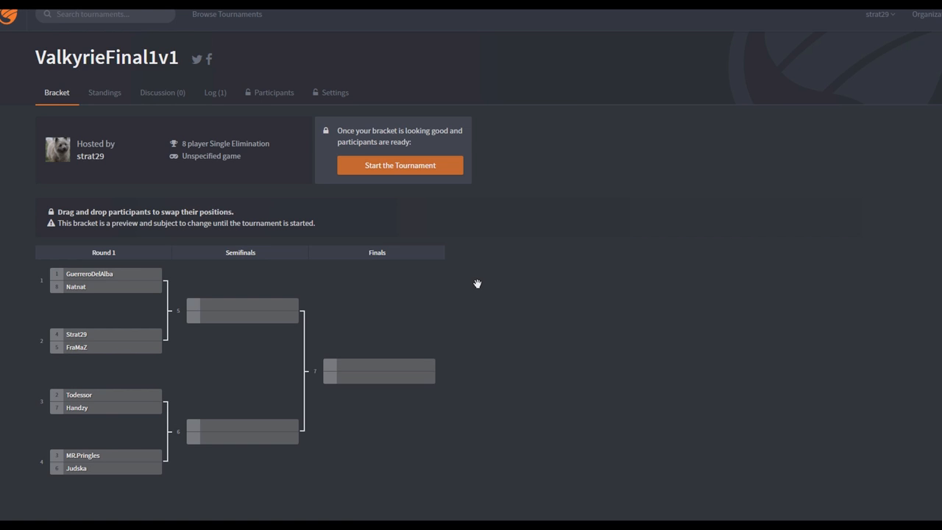
mouse_move(148, 281)
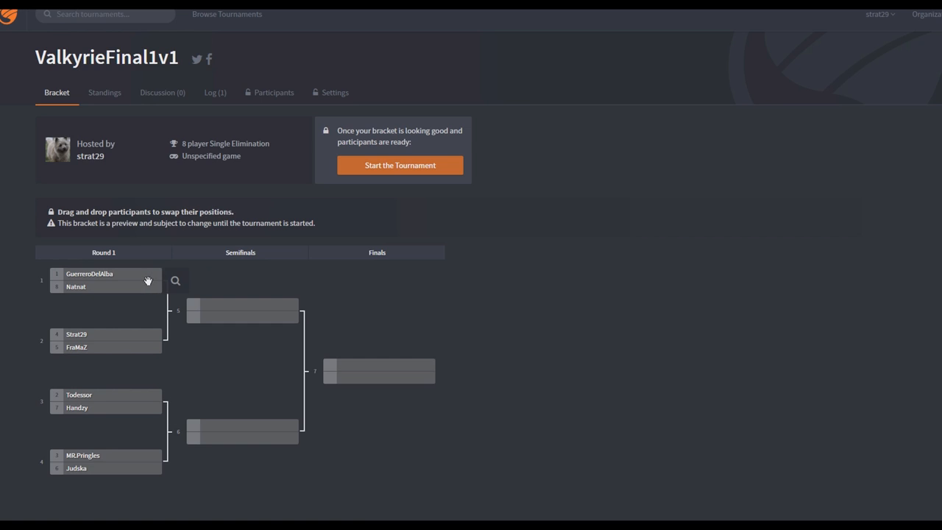
mouse_move(432, 312)
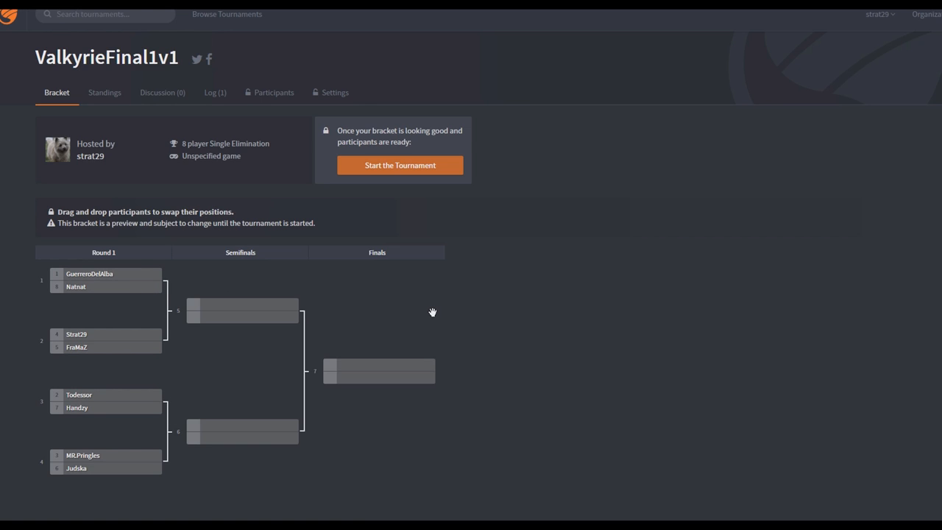
mouse_move(421, 309)
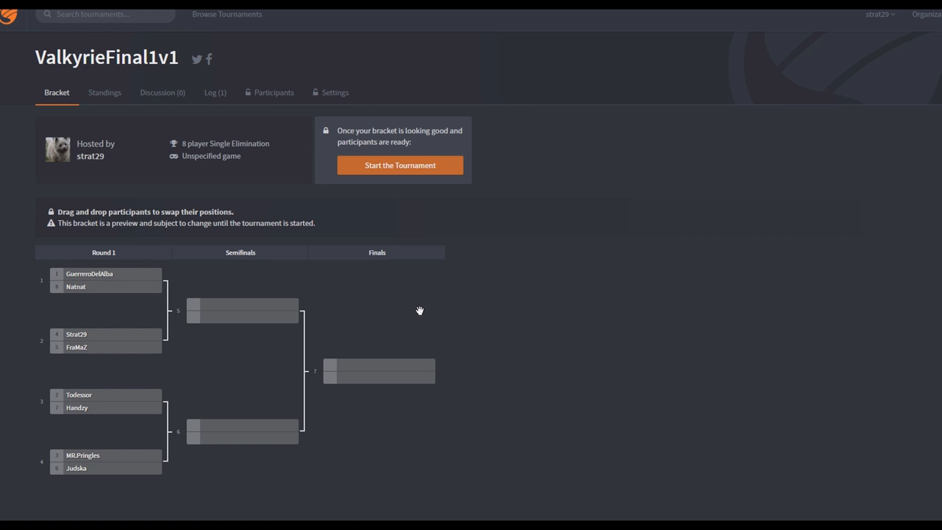
mouse_move(94, 278)
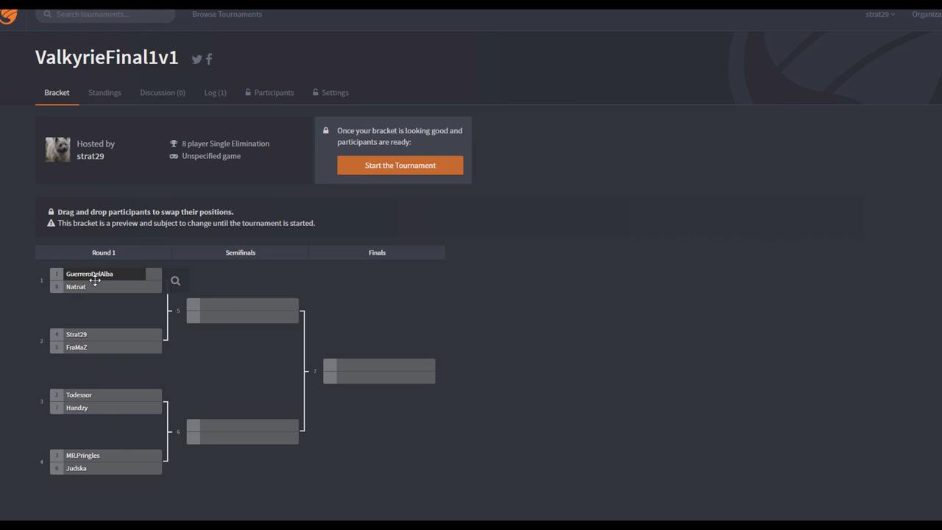
mouse_move(124, 277)
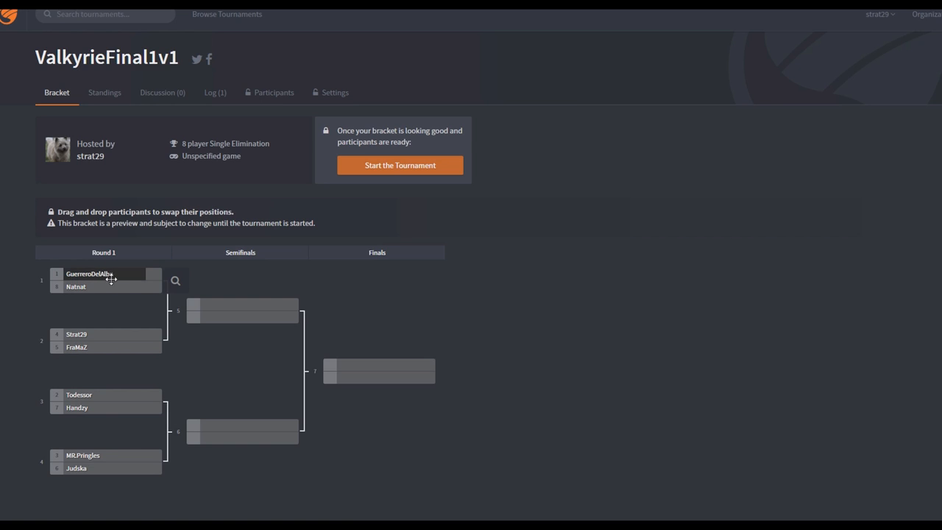
mouse_move(174, 282)
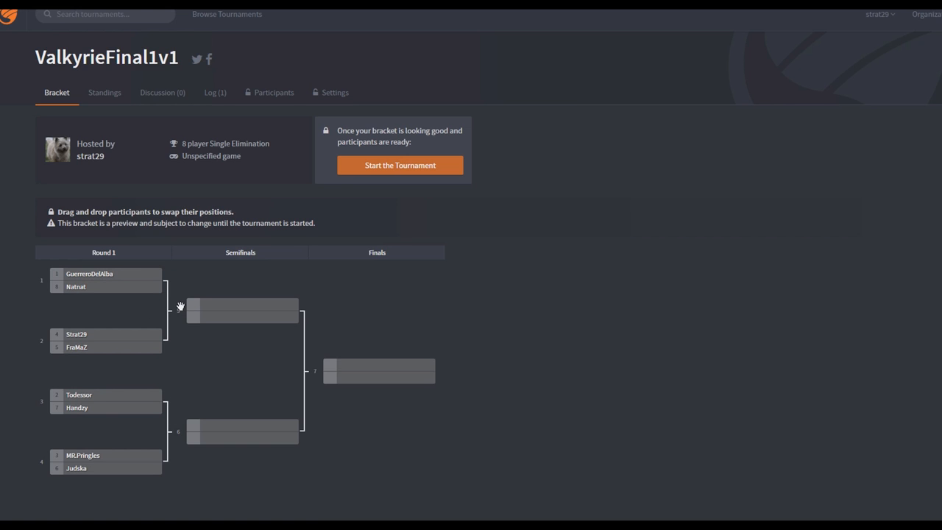
mouse_move(112, 334)
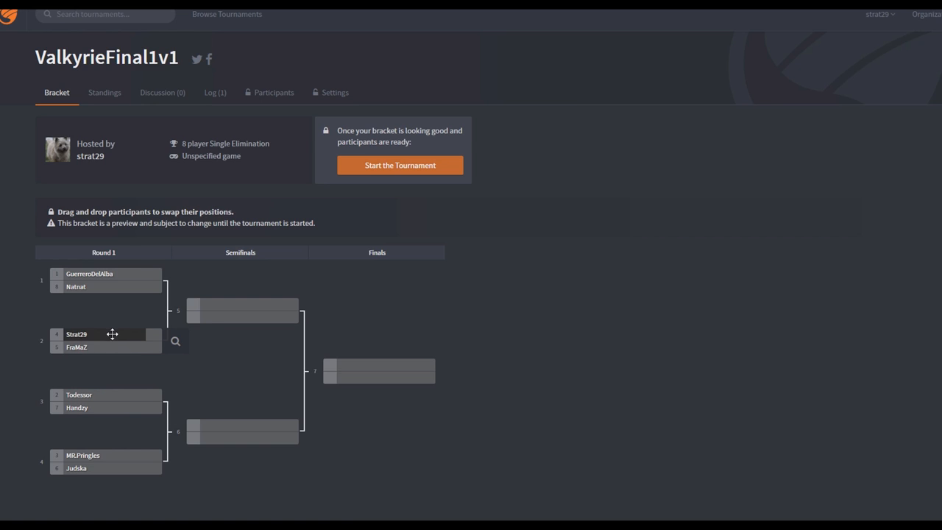
mouse_move(109, 337)
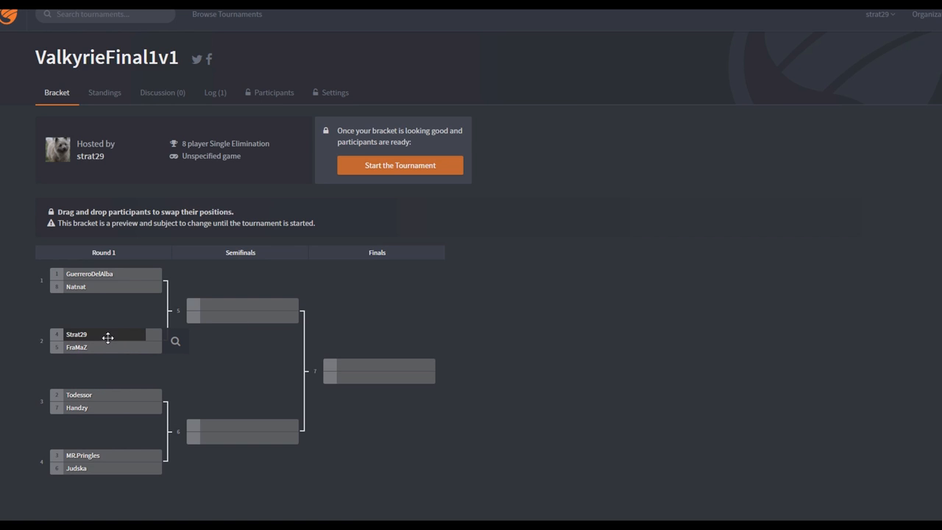
mouse_move(405, 347)
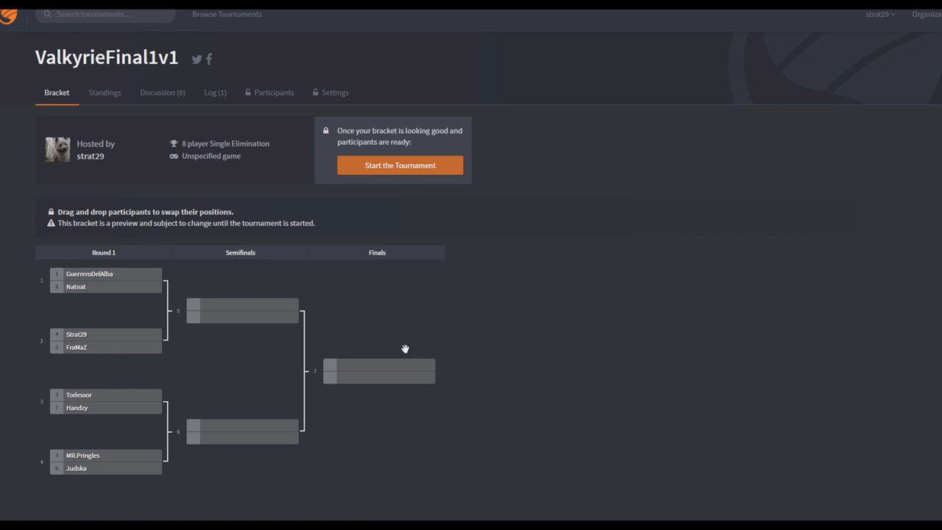
mouse_move(129, 335)
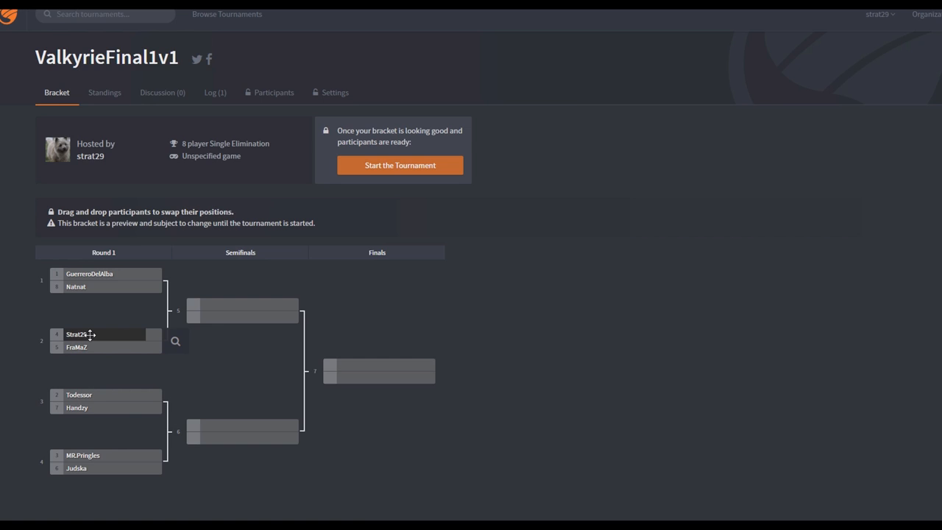
mouse_move(214, 371)
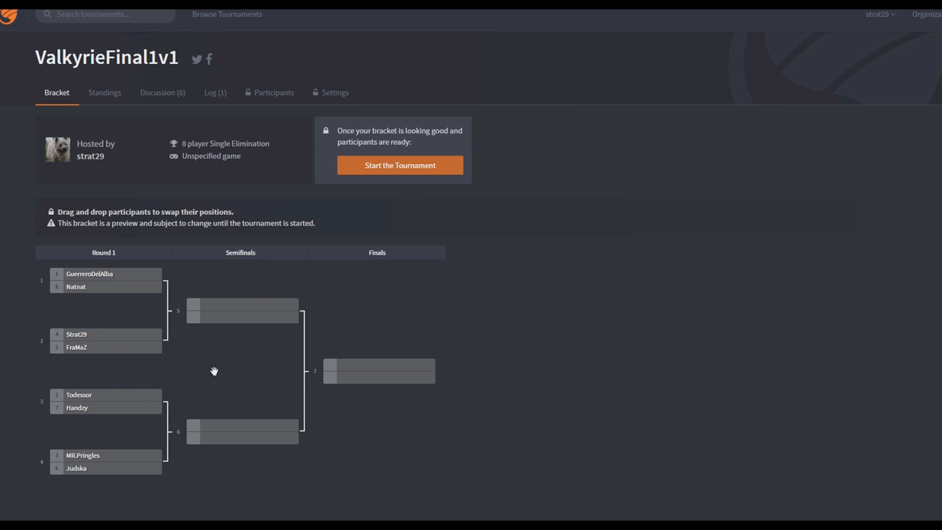
mouse_move(145, 403)
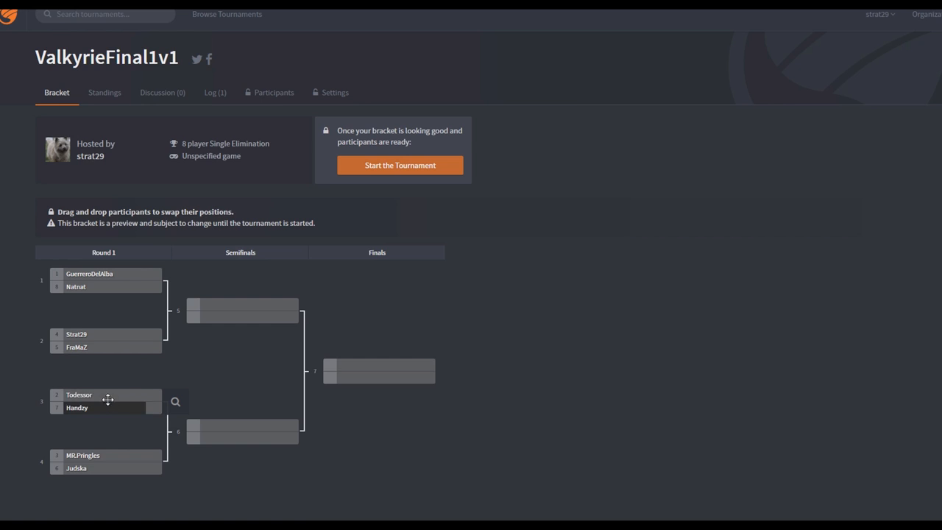
mouse_move(106, 402)
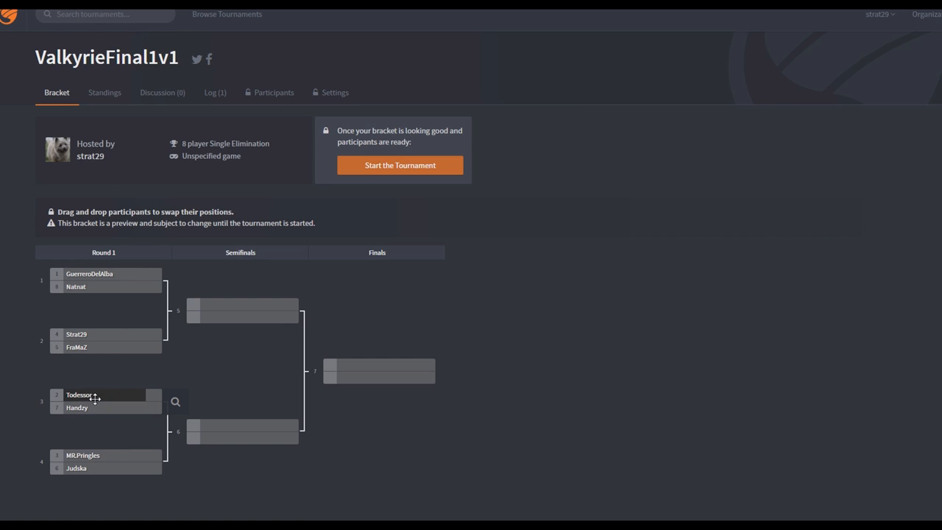
mouse_move(106, 412)
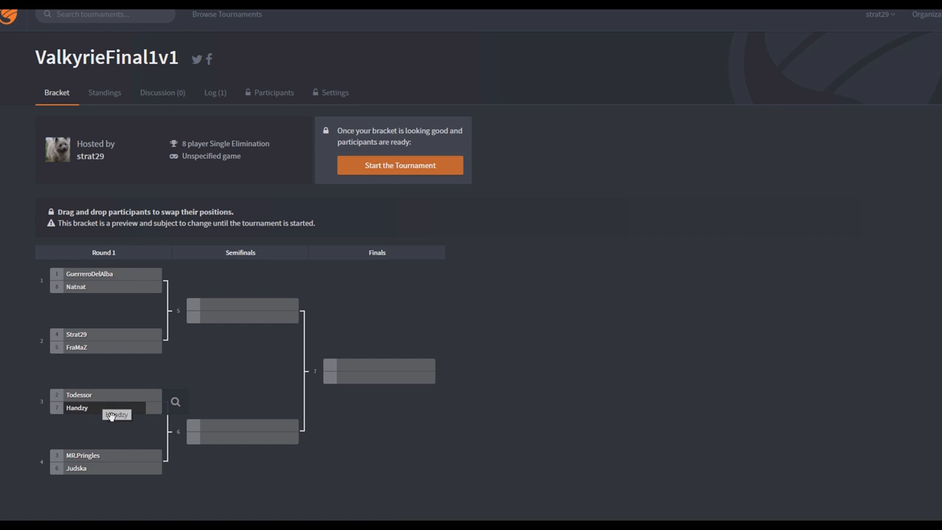
mouse_move(103, 409)
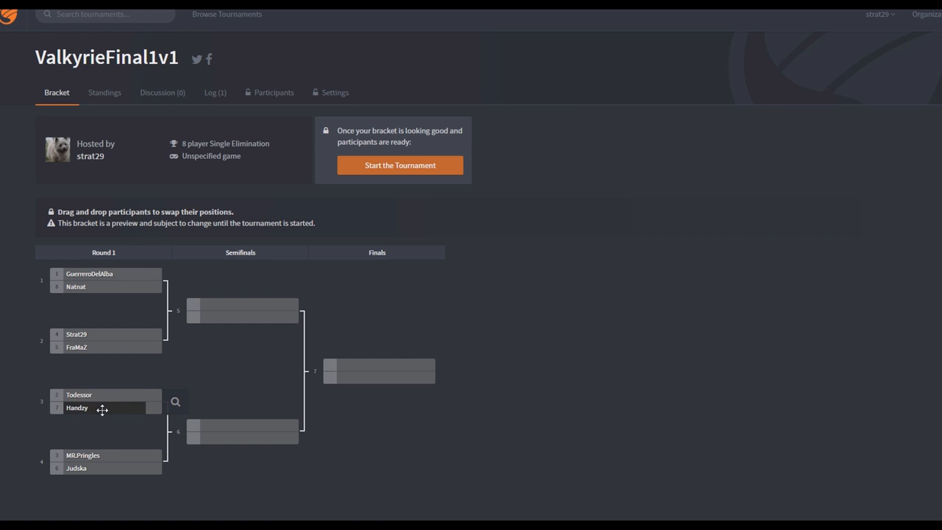
mouse_move(95, 409)
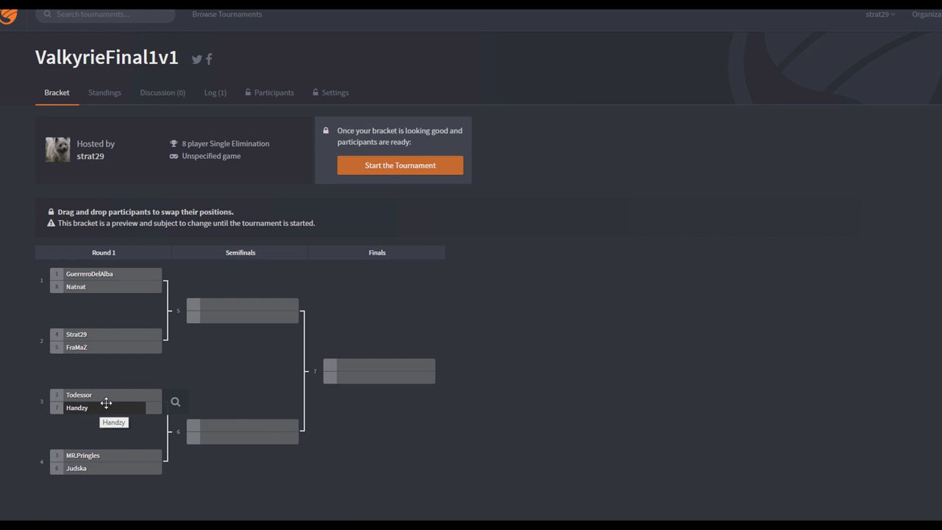
mouse_move(103, 395)
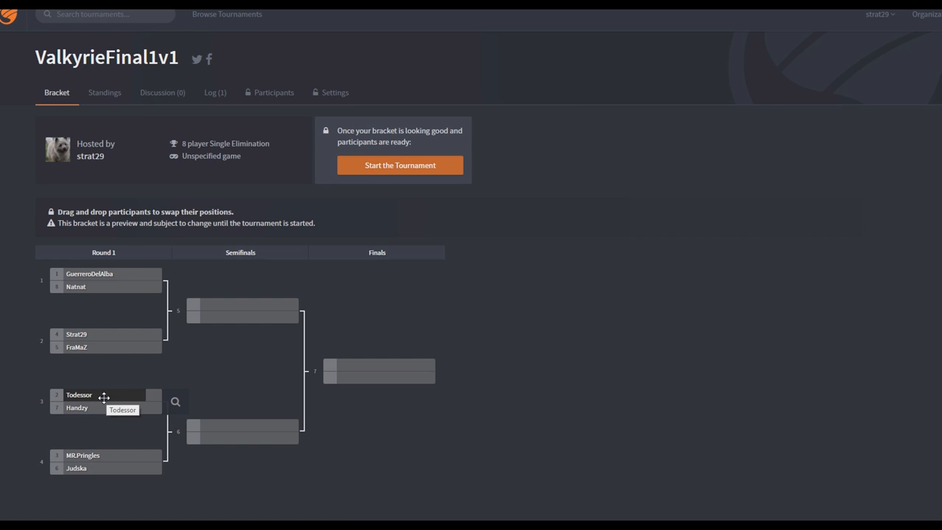
mouse_move(71, 406)
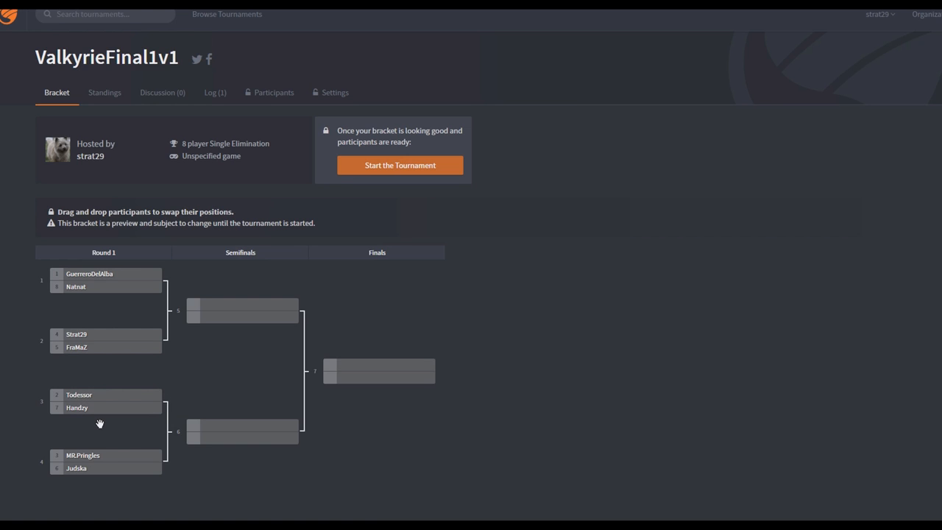
mouse_move(206, 451)
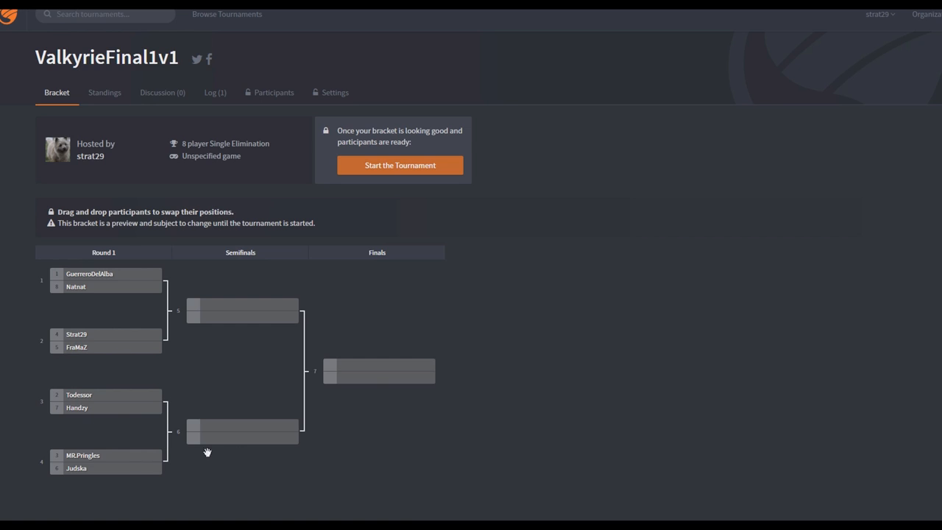
mouse_move(106, 468)
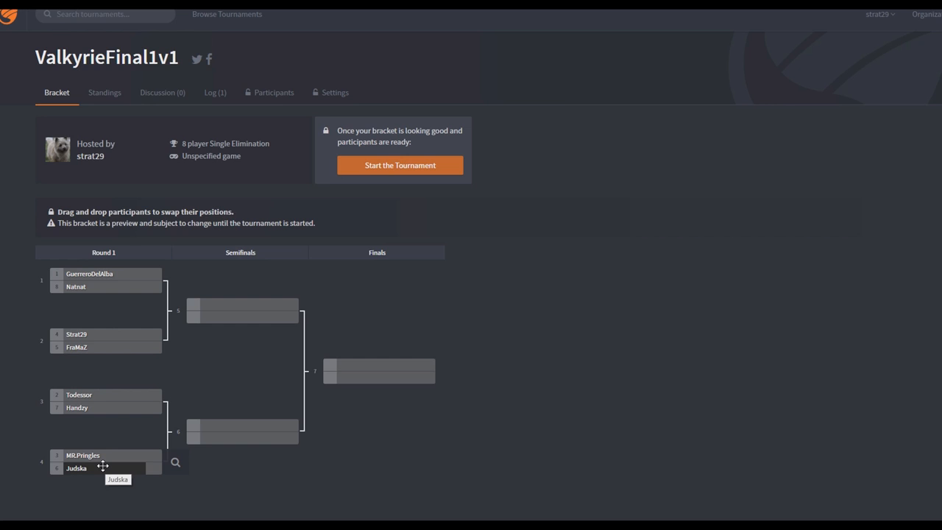
mouse_move(135, 448)
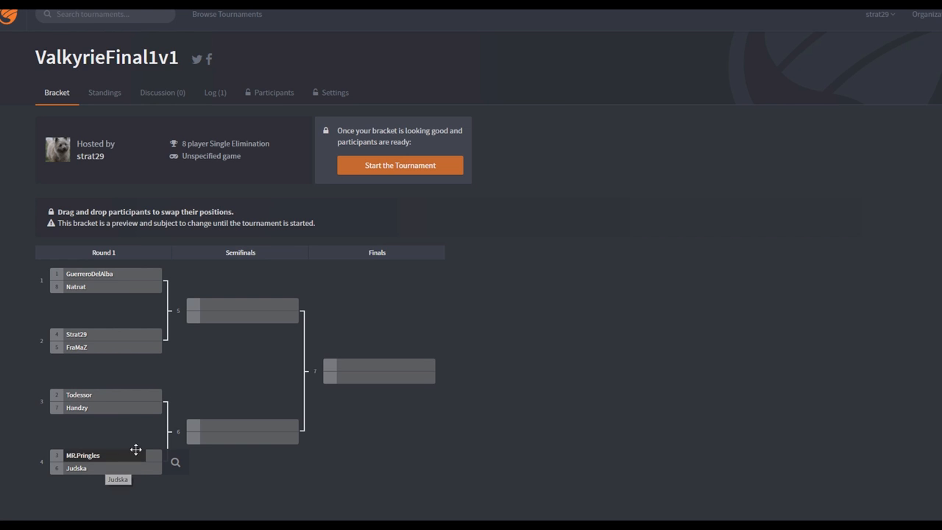
mouse_move(141, 453)
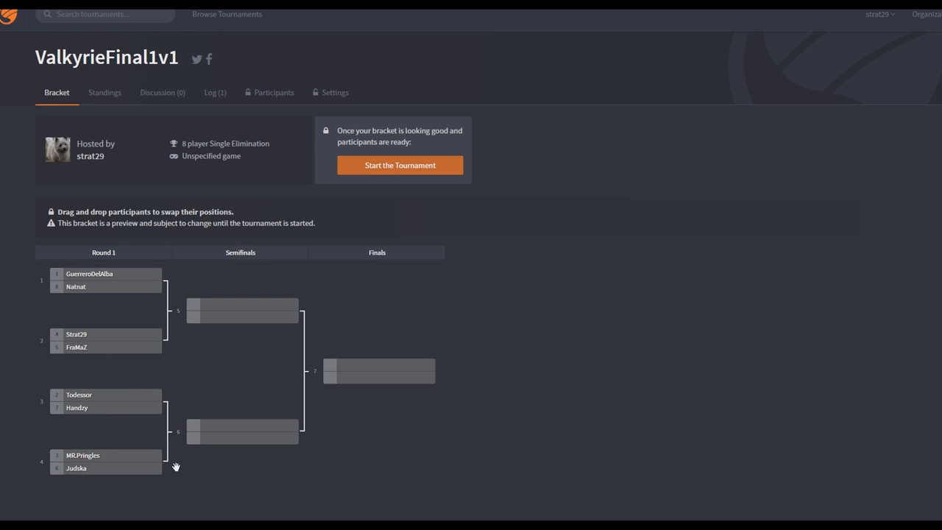
mouse_move(109, 440)
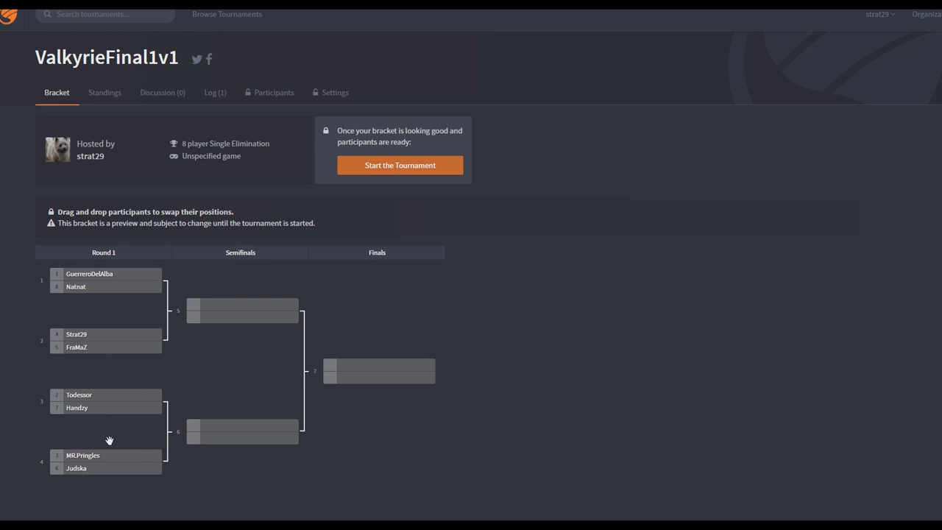
mouse_move(35, 436)
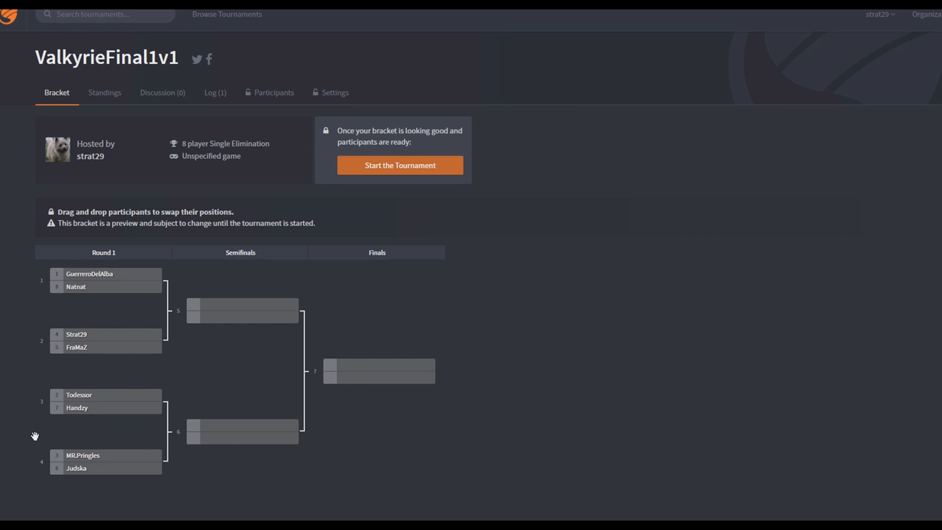
mouse_move(42, 357)
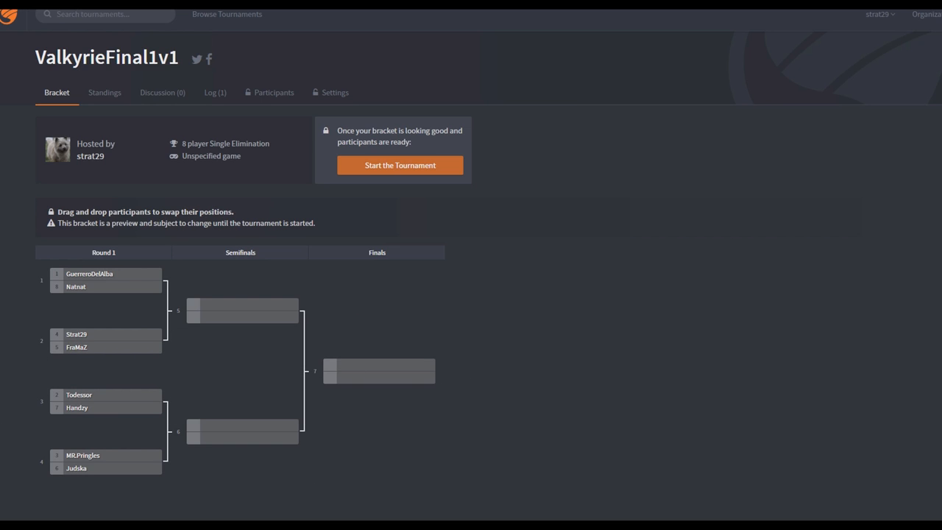
mouse_move(88, 474)
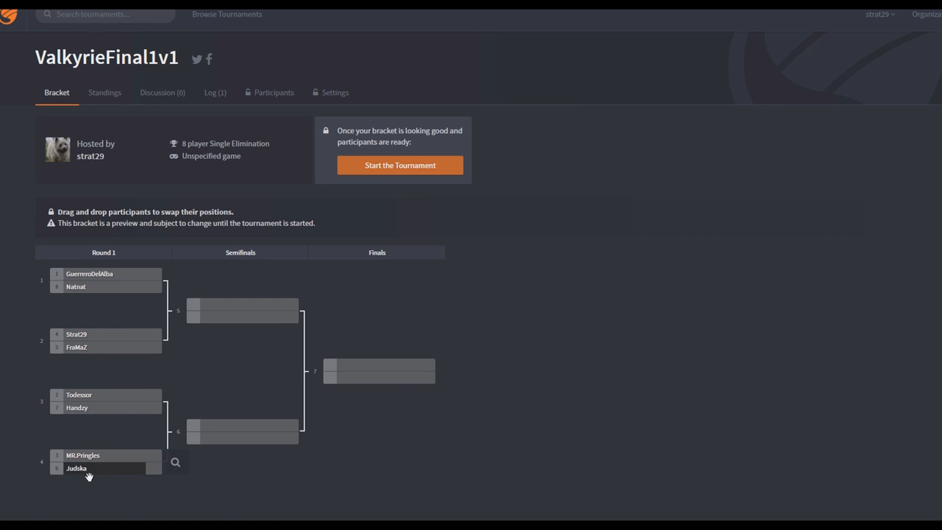
mouse_move(323, 448)
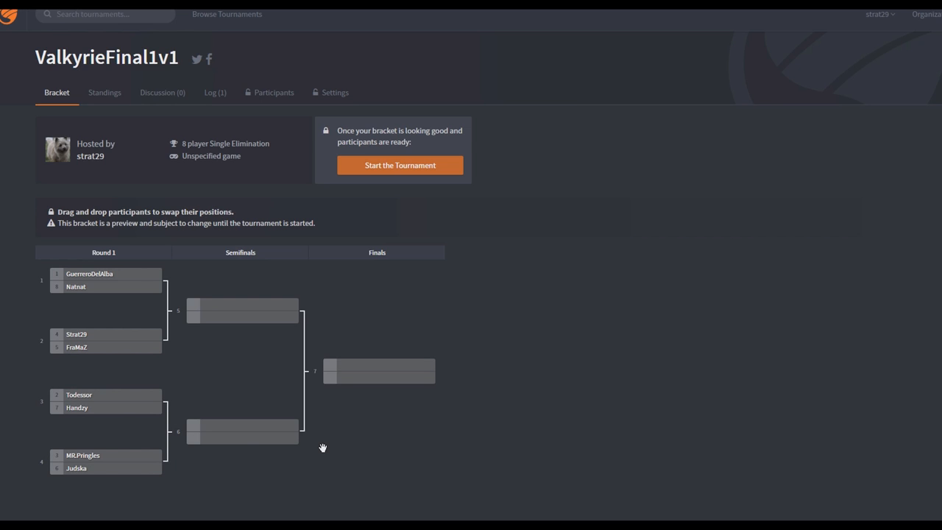
mouse_move(271, 409)
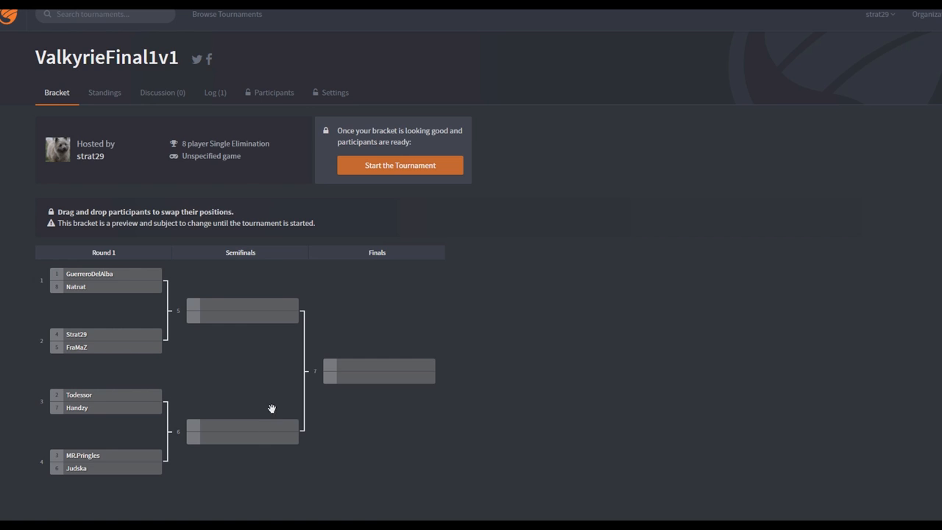
mouse_move(147, 281)
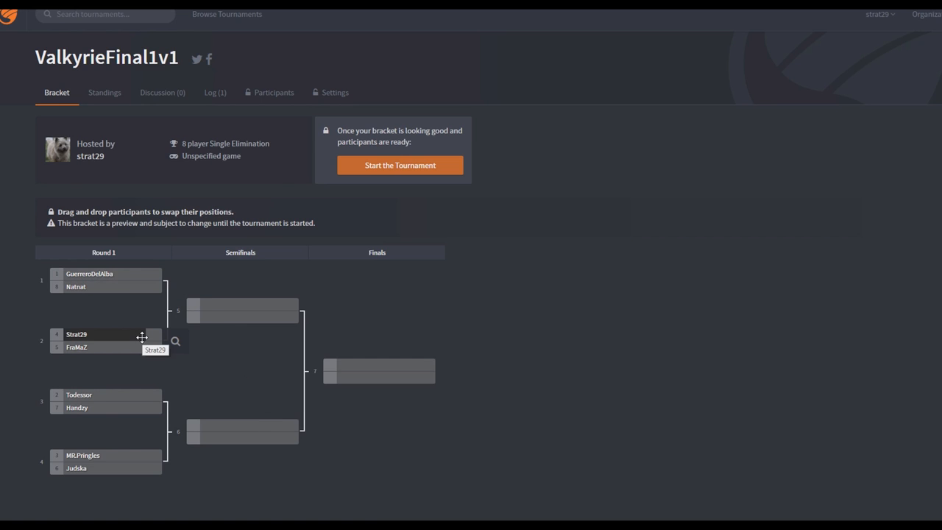
mouse_move(145, 395)
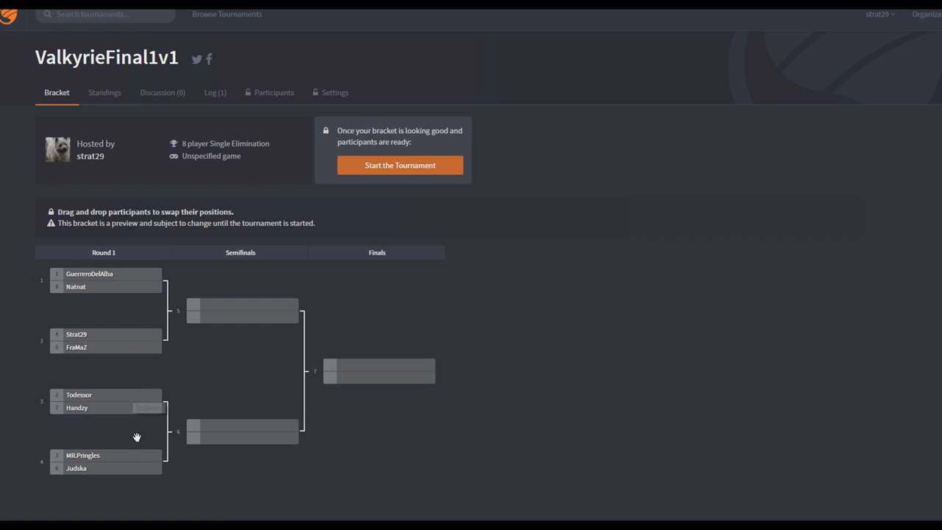
mouse_move(88, 455)
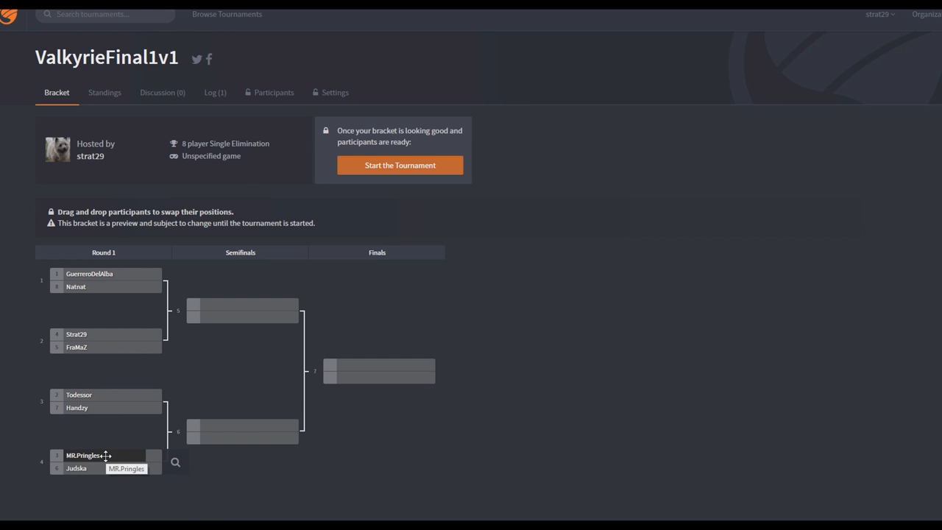
mouse_move(246, 426)
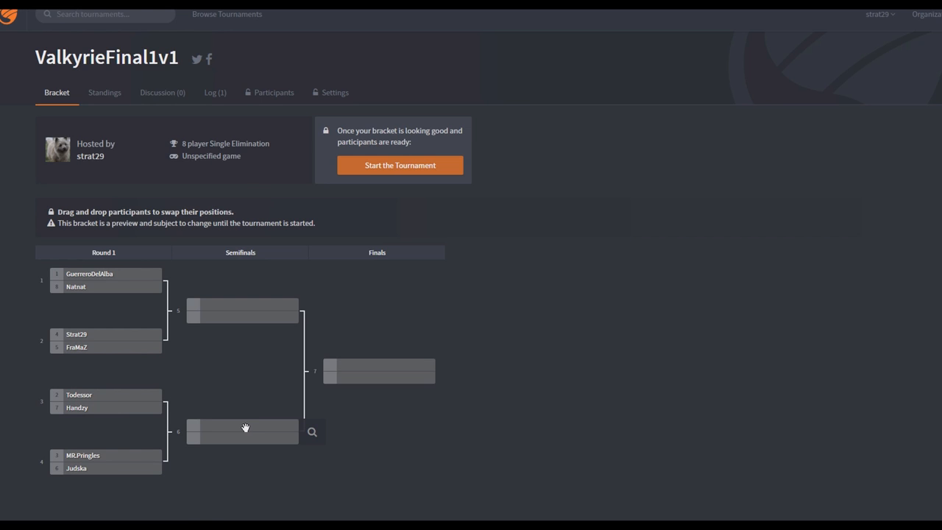
mouse_move(378, 365)
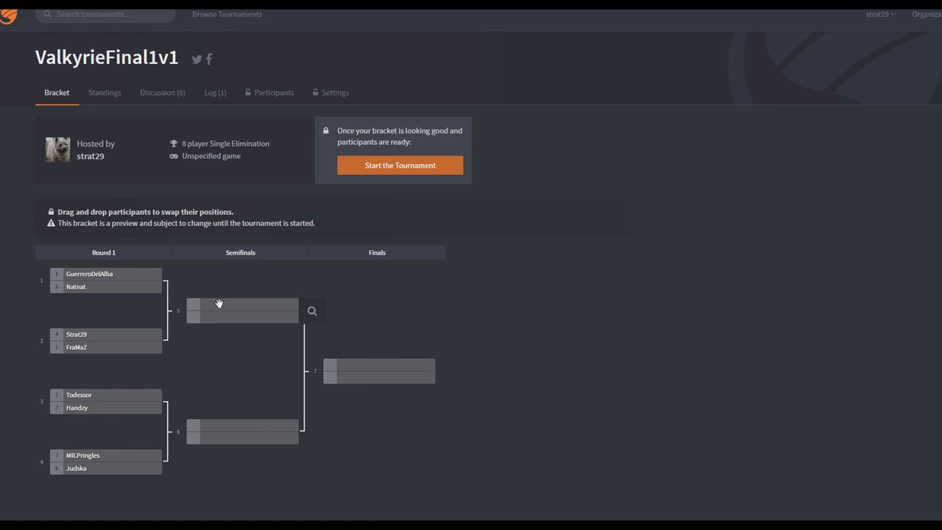
mouse_move(365, 353)
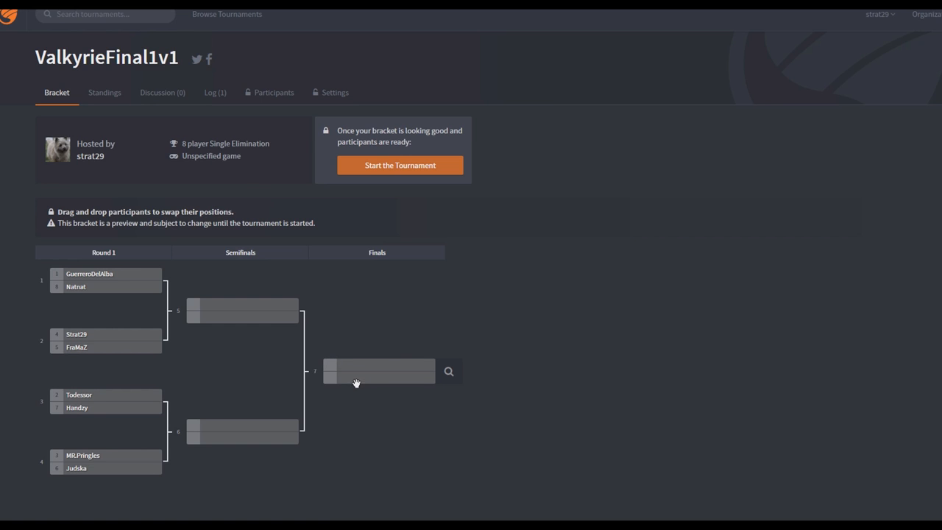
mouse_move(846, 350)
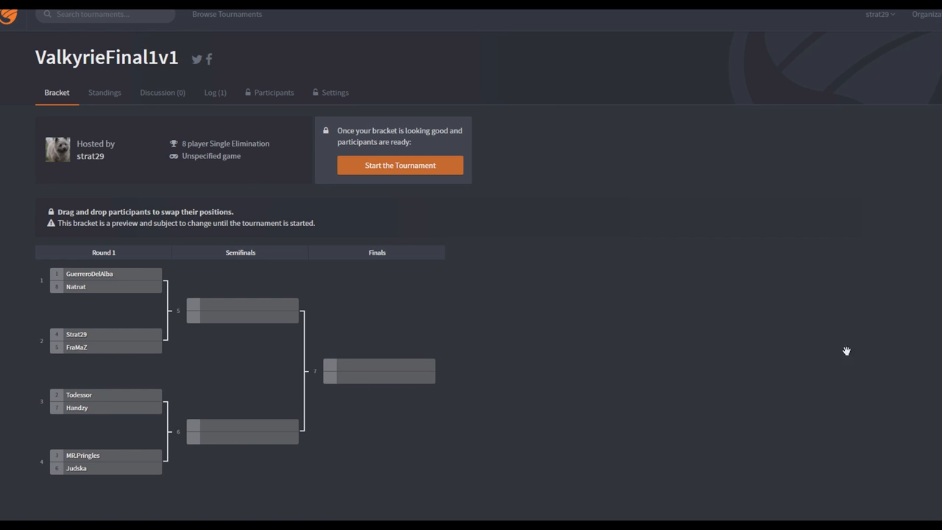